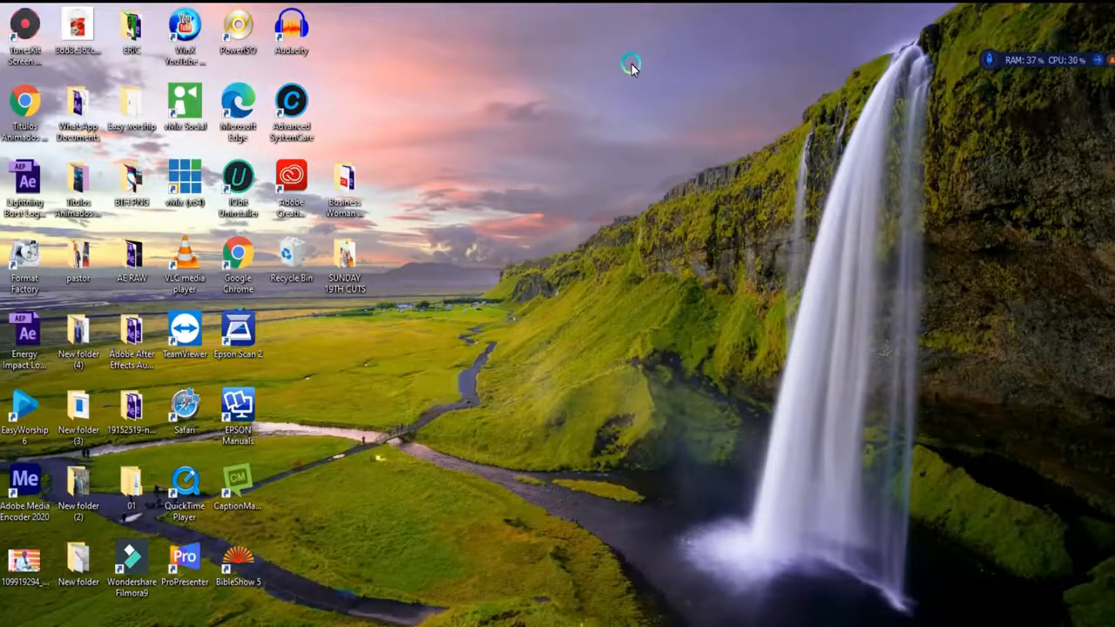
pyautogui.moveTo(556, 70)
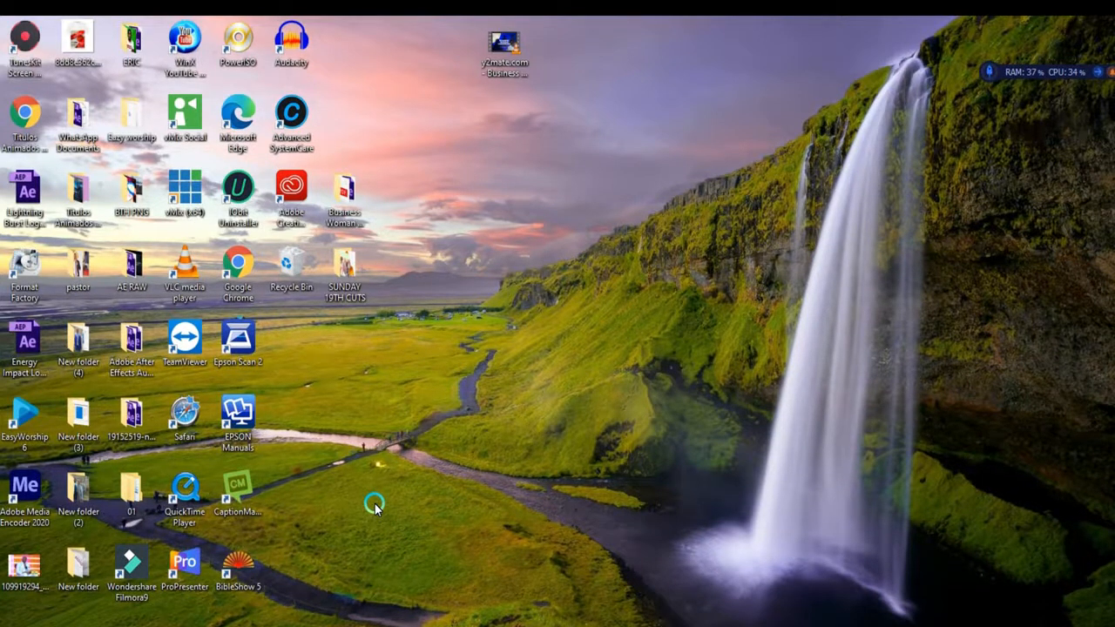
pyautogui.moveTo(384, 506)
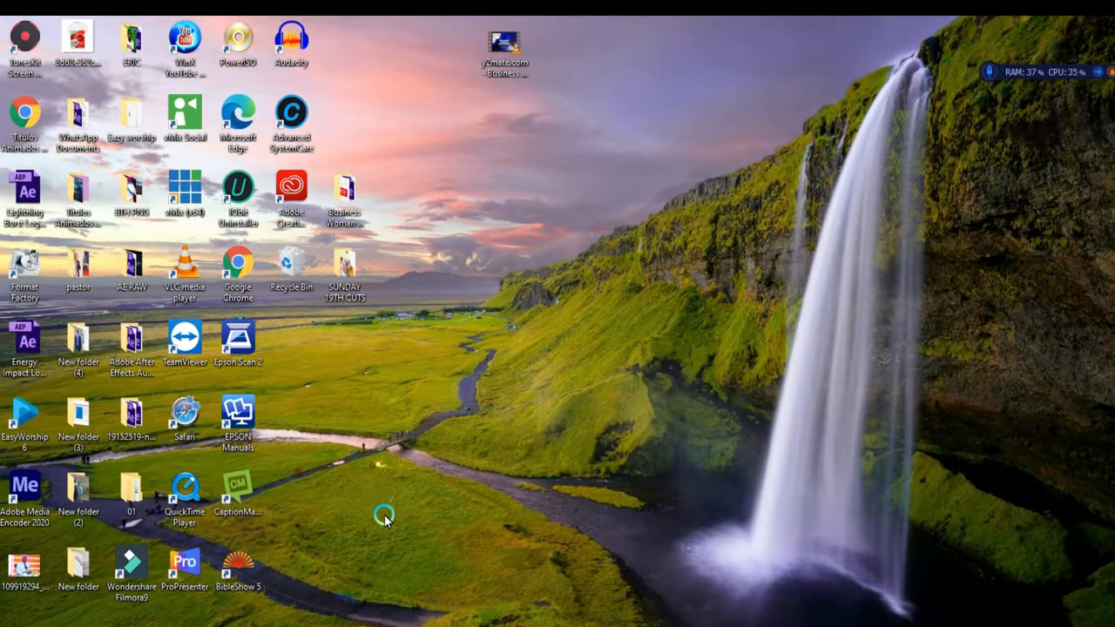
pyautogui.moveTo(385, 519)
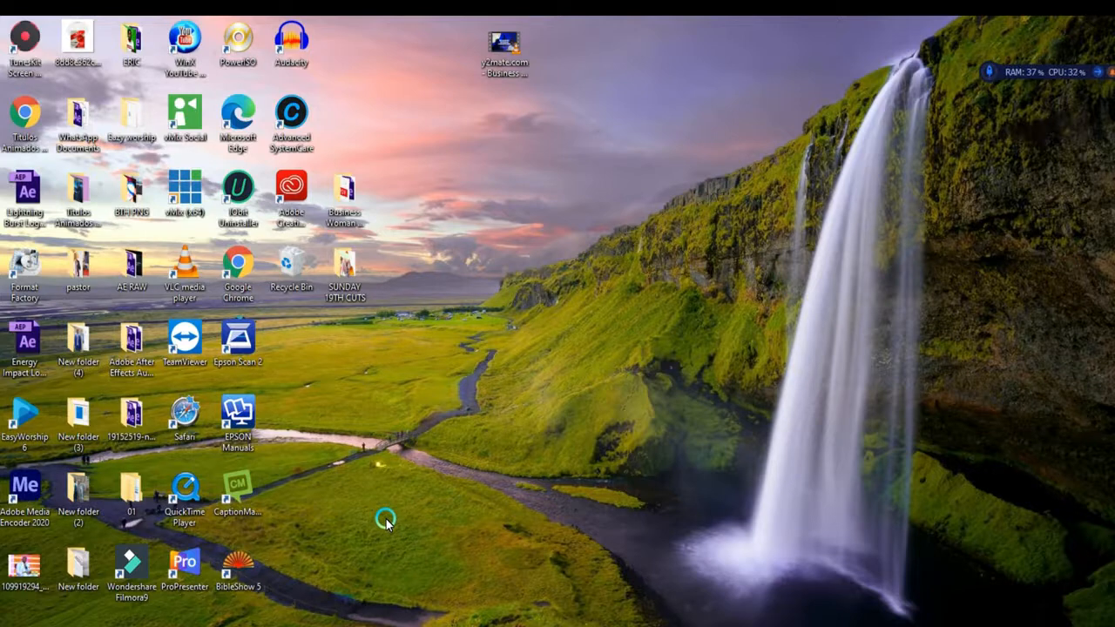
pyautogui.moveTo(397, 514)
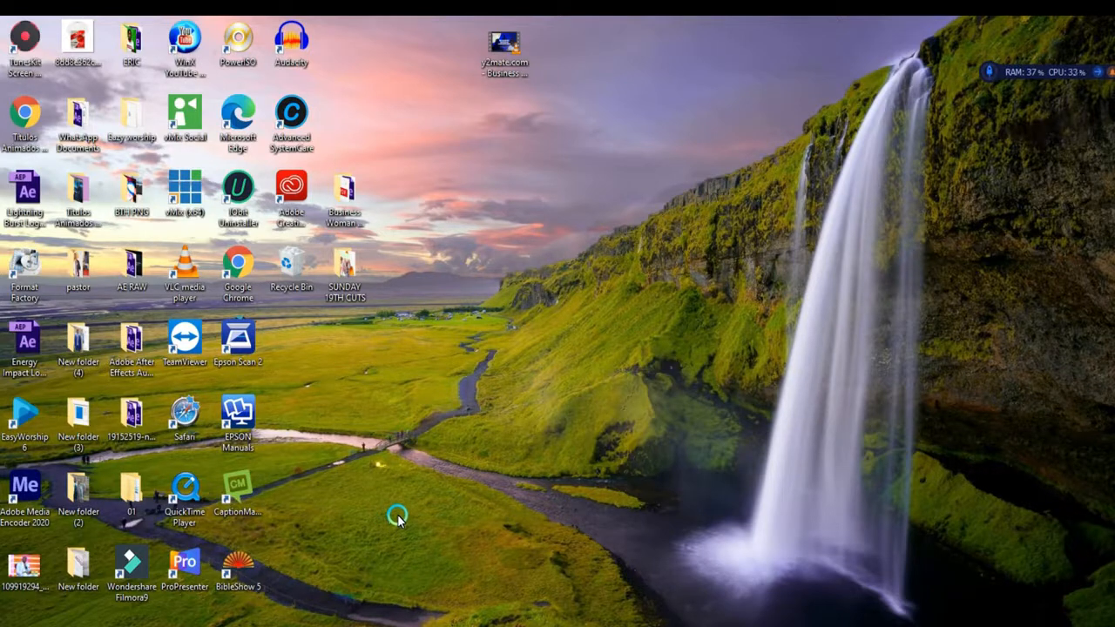
# Open the Business Woman Coworking folder, check its Help PDF, then minimize the Explorer window
pyautogui.doubleClick(505, 49)
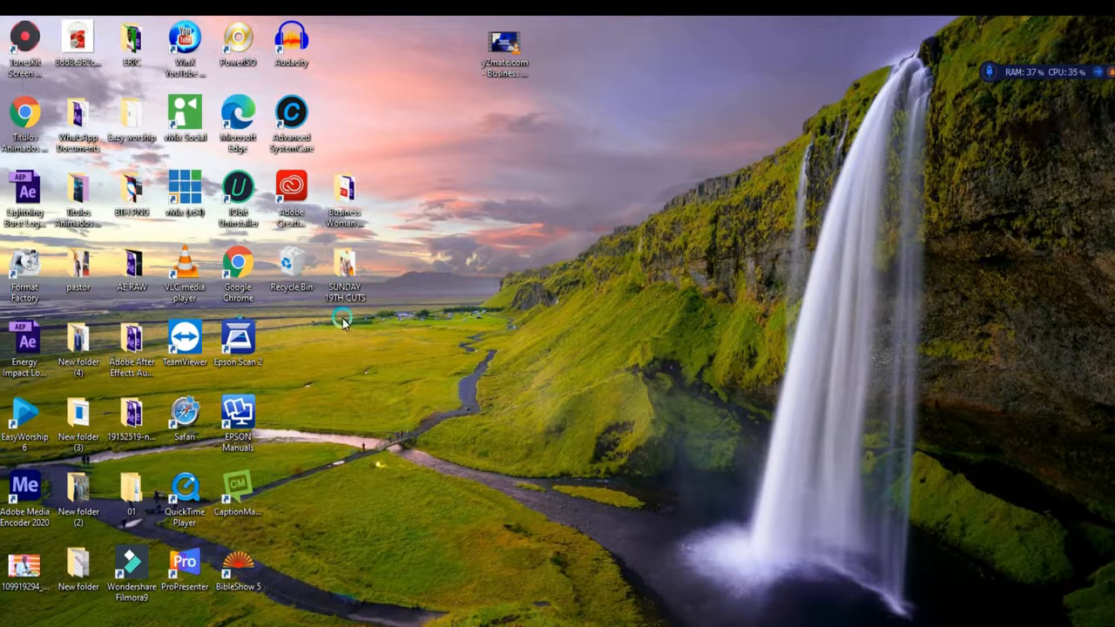
pyautogui.moveTo(421, 283)
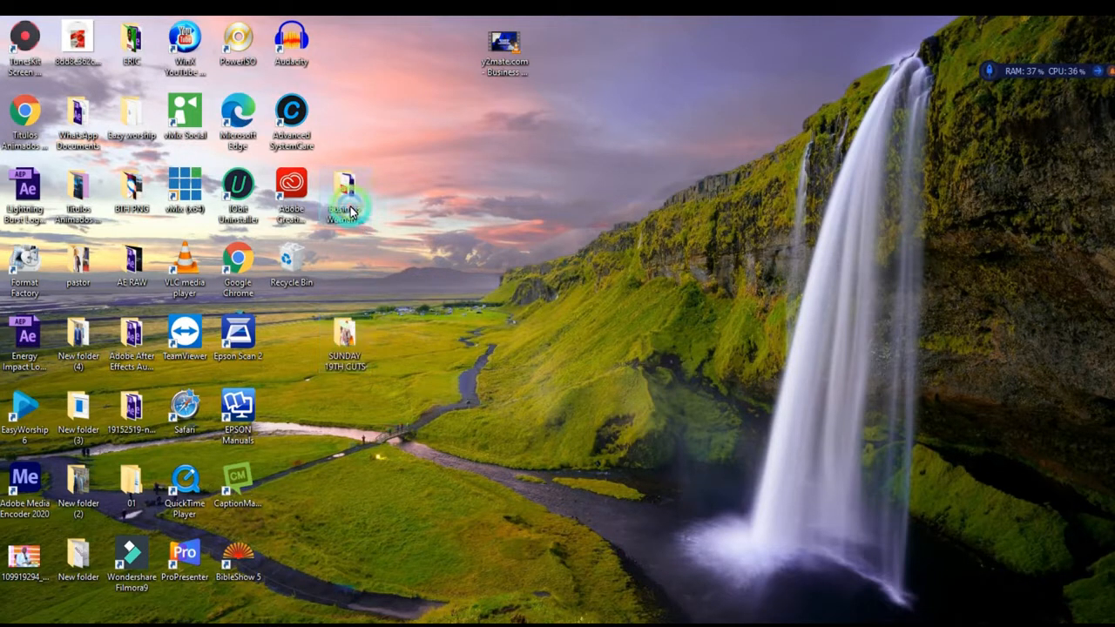
pyautogui.doubleClick(345, 191)
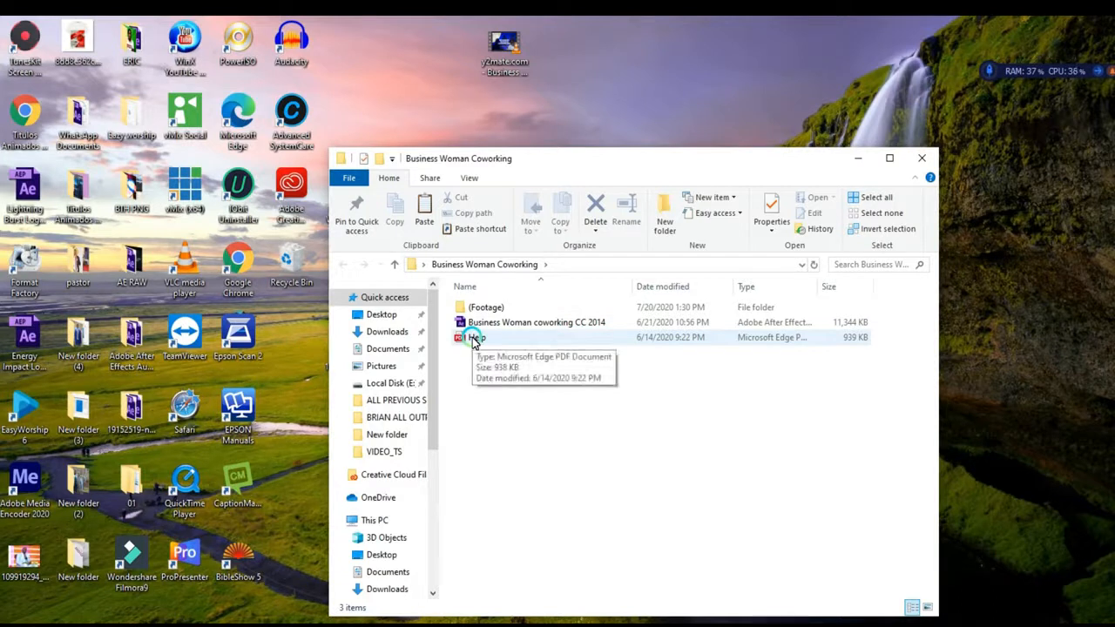
pyautogui.rightClick(471, 338)
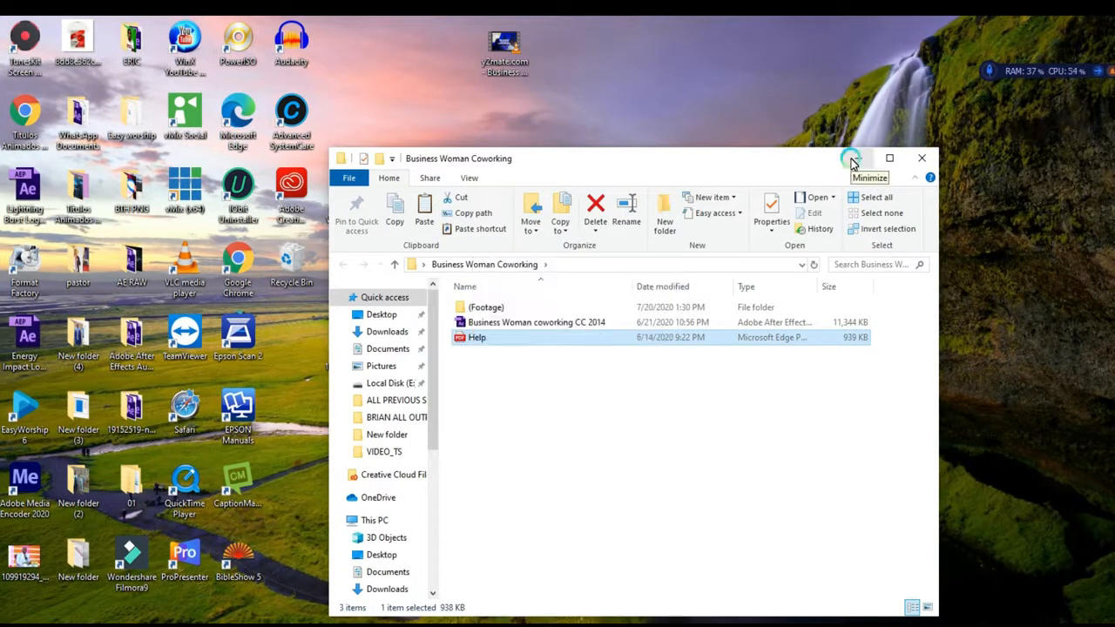
pyautogui.click(852, 157)
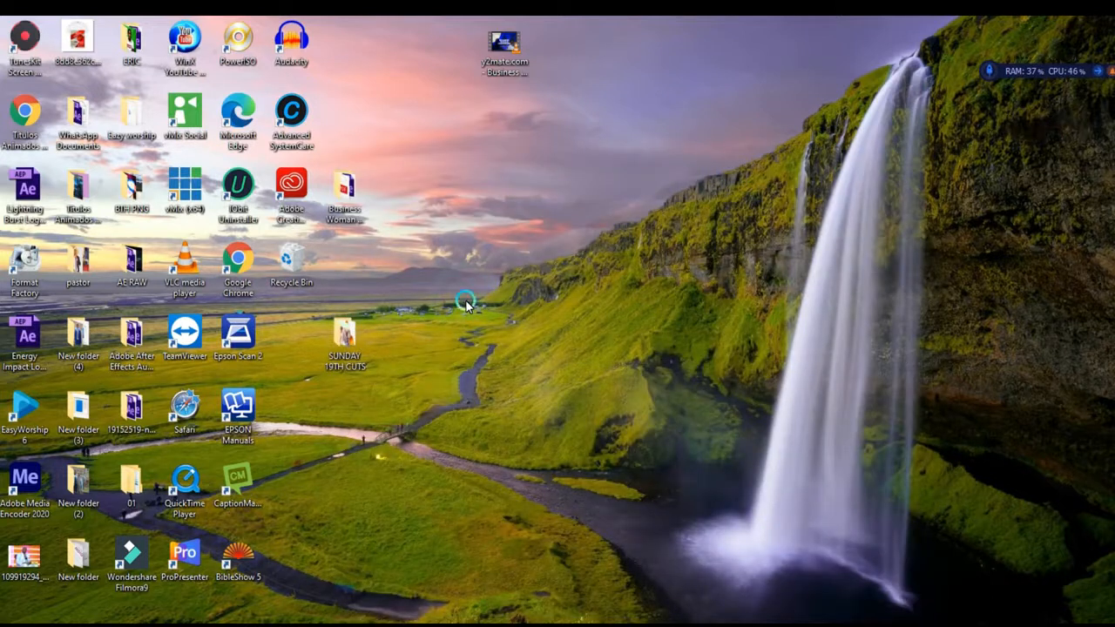
pyautogui.moveTo(451, 287)
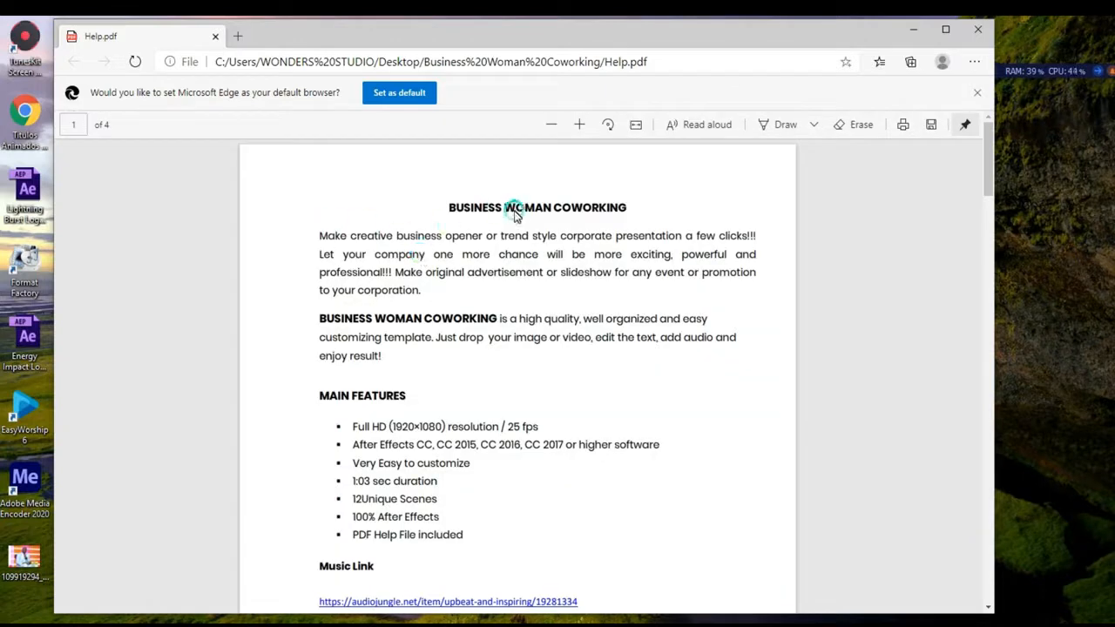
# Scroll through Help.pdf from the features list down to the Instruction Steps pages
pyautogui.scroll(-3)
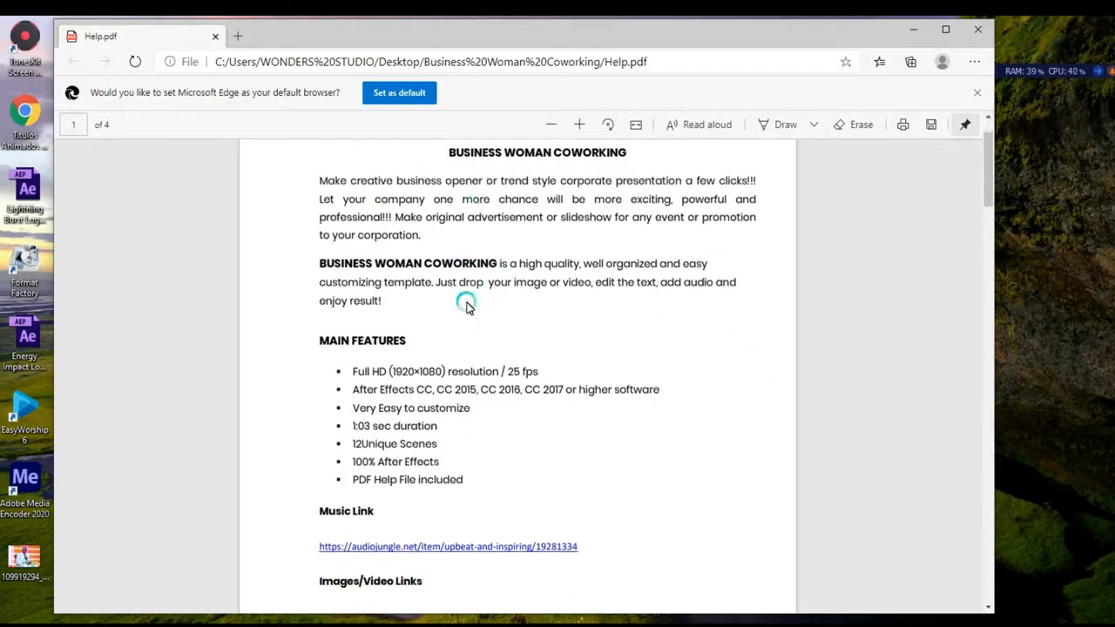
pyautogui.scroll(-3)
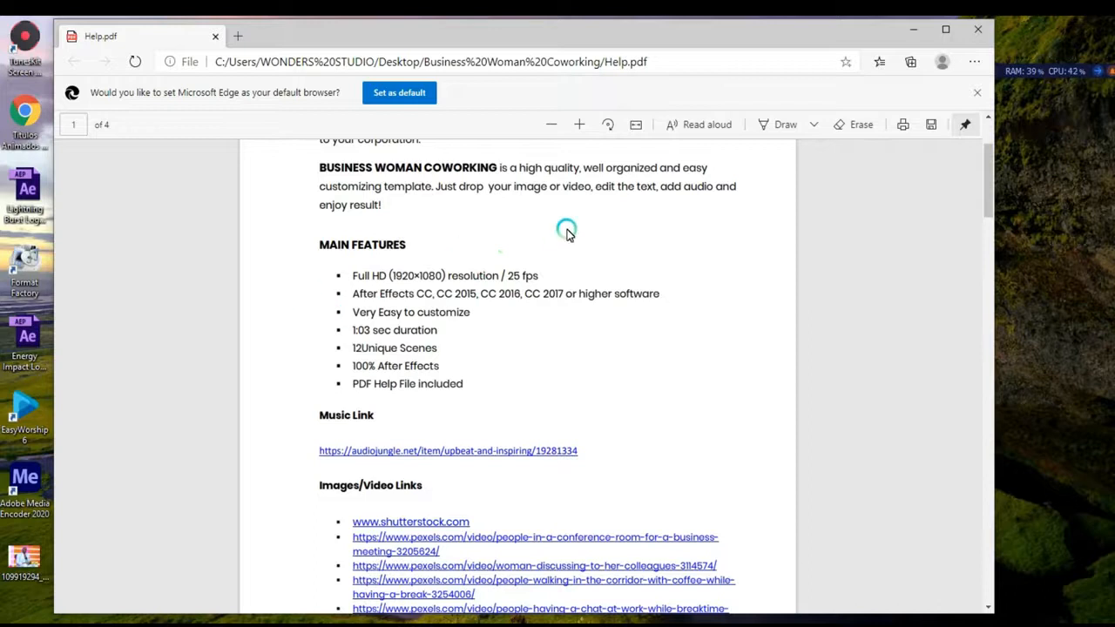
pyautogui.scroll(-3)
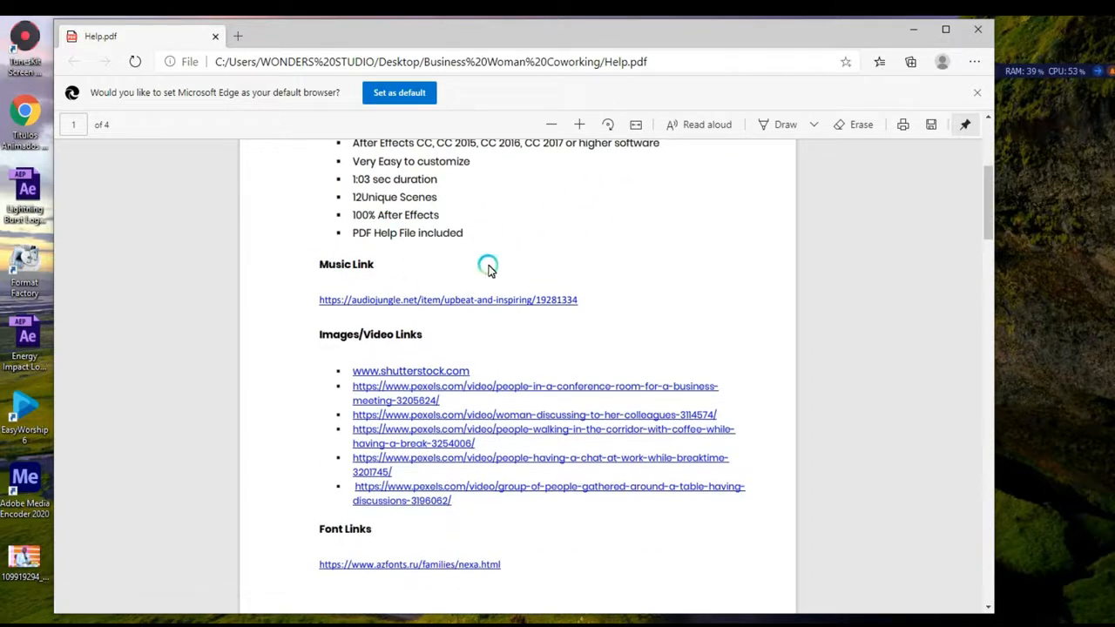
pyautogui.scroll(-3)
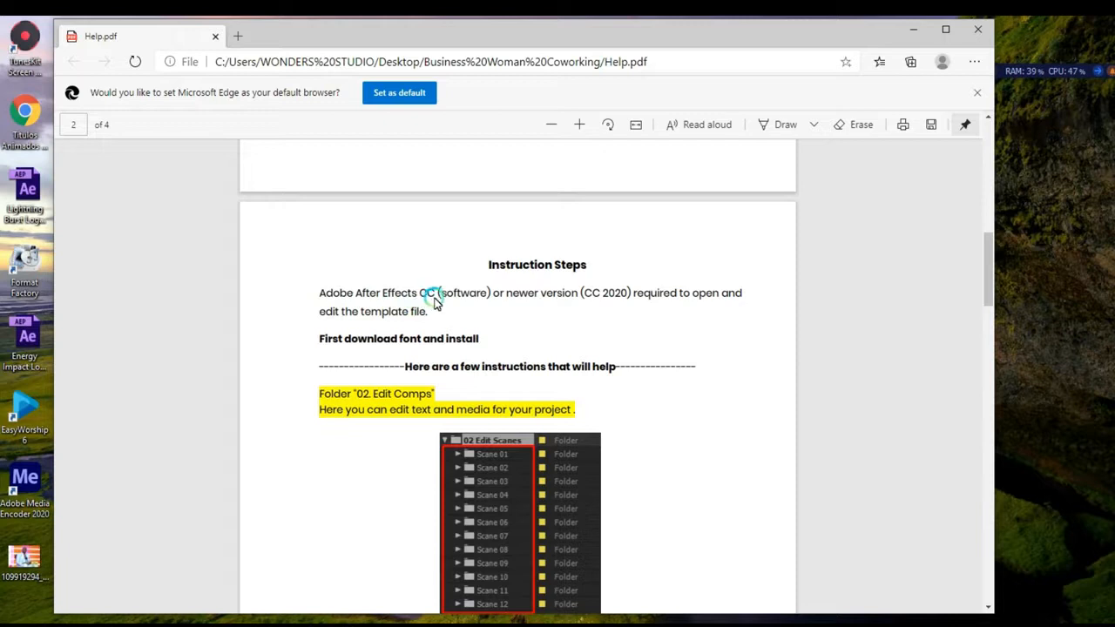
pyautogui.scroll(-3)
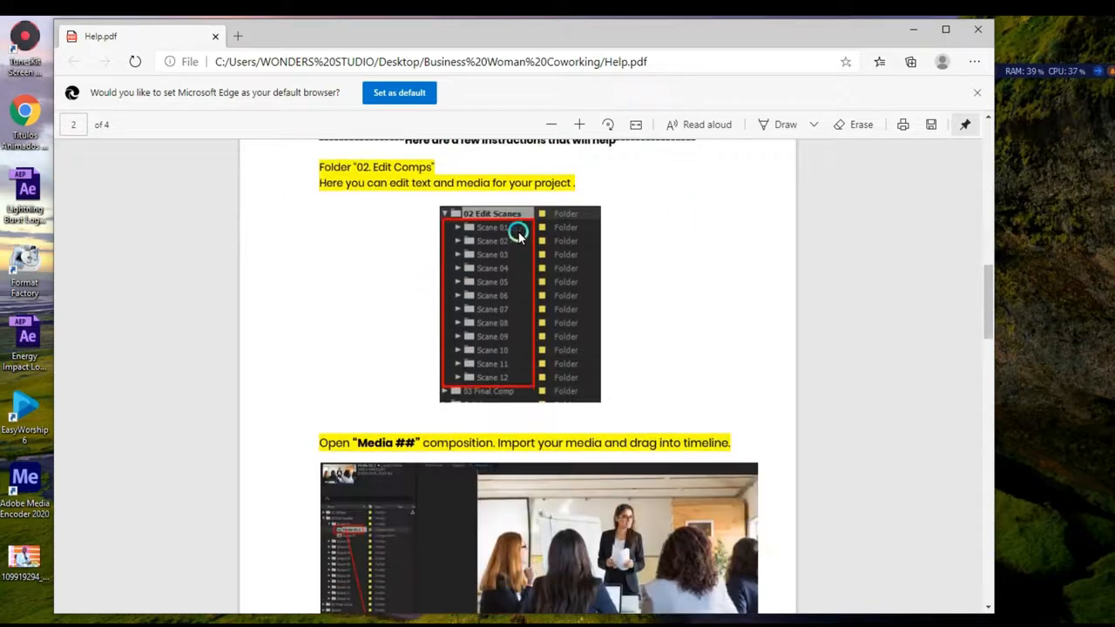
pyautogui.moveTo(484, 373)
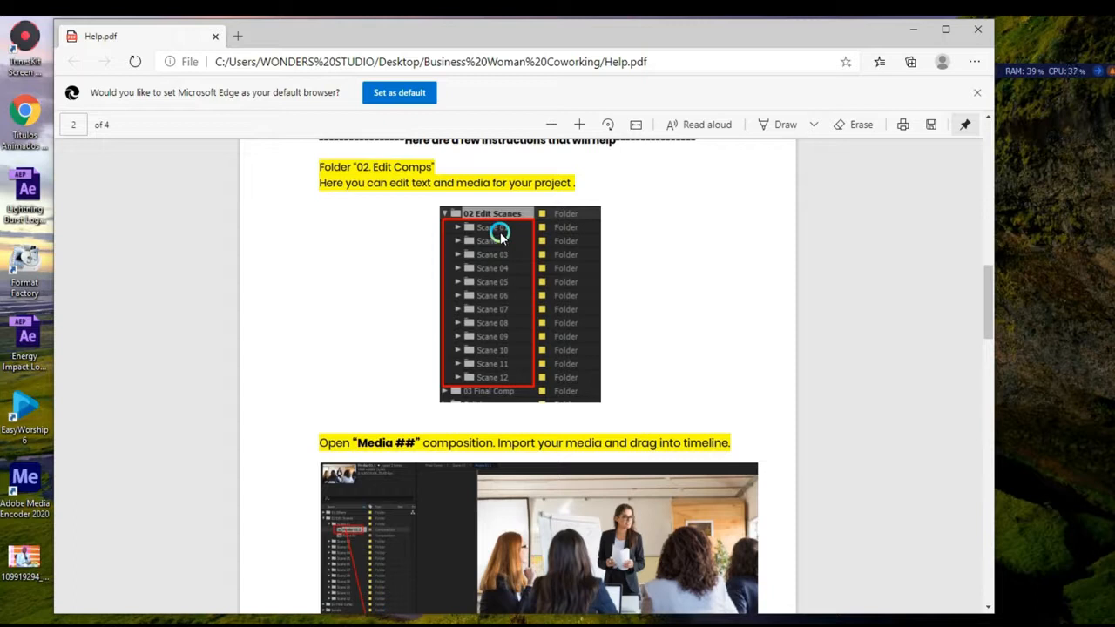
pyautogui.scroll(-3)
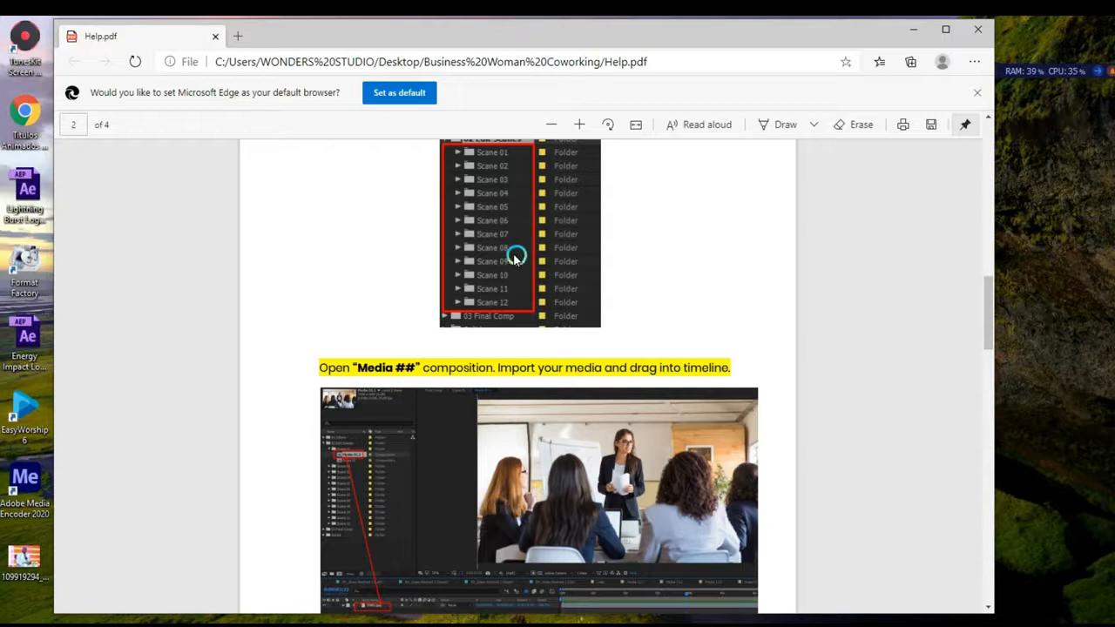
pyautogui.scroll(-3)
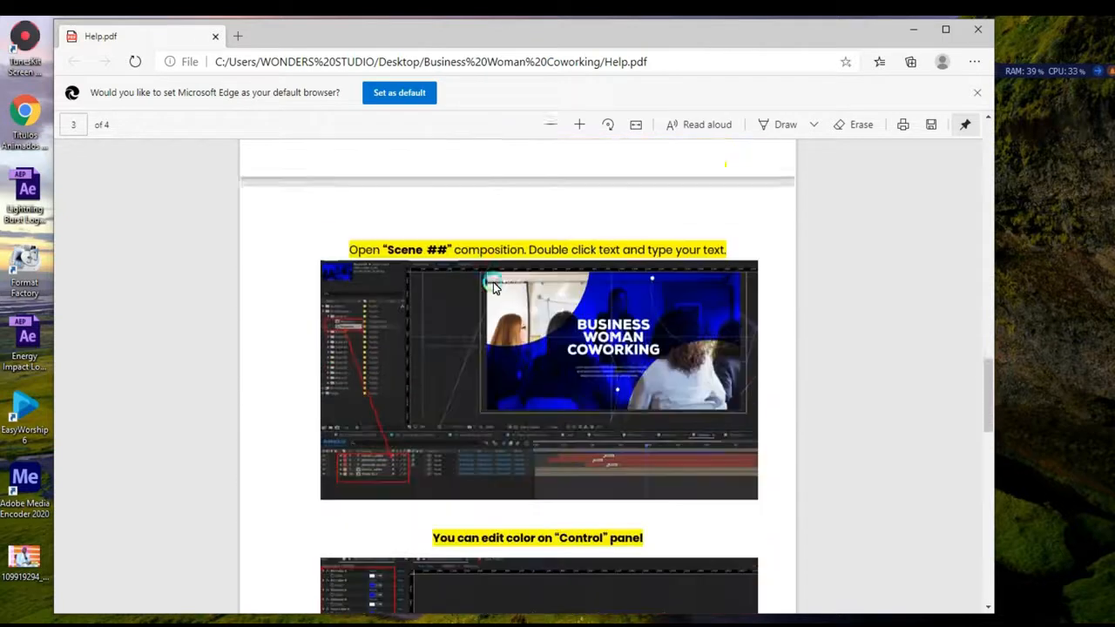
pyautogui.scroll(-3)
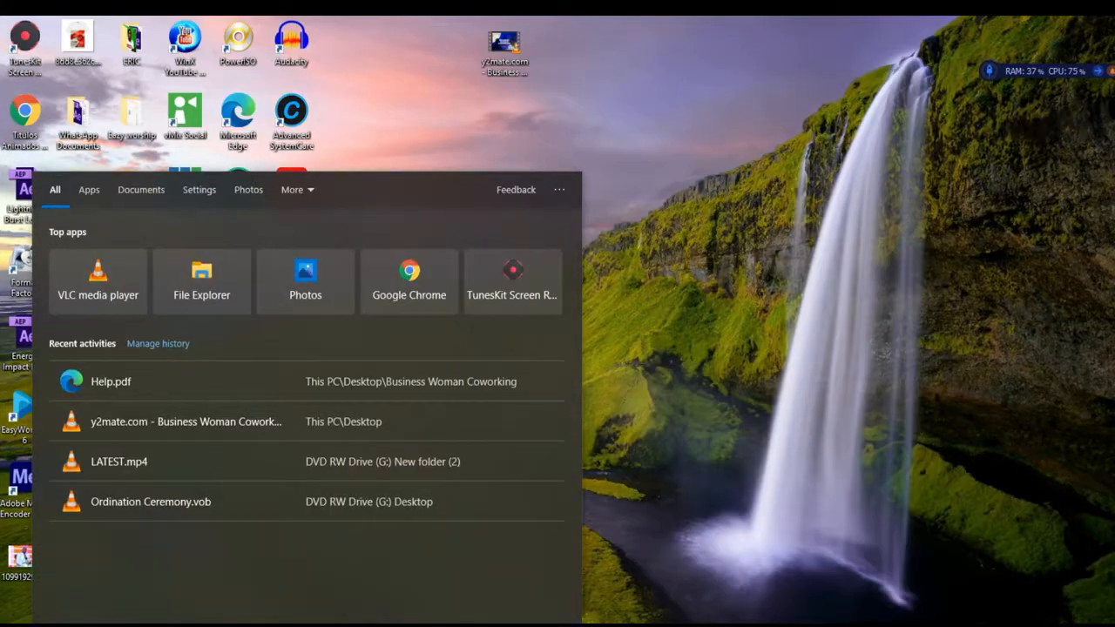
# Search Windows for 'Adobe', then dismiss the panel and return to the desktop
pyautogui.write('Adobe')
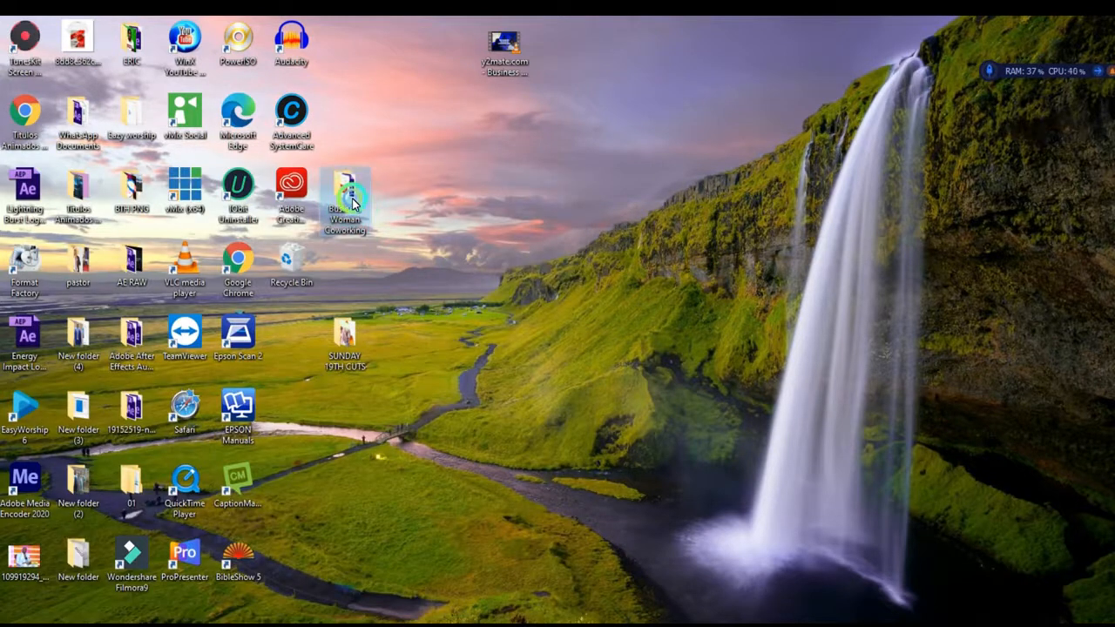
# Open the Business Woman coworking CC 2014 project with Adobe After Effects 2020
pyautogui.rightClick(505, 322)
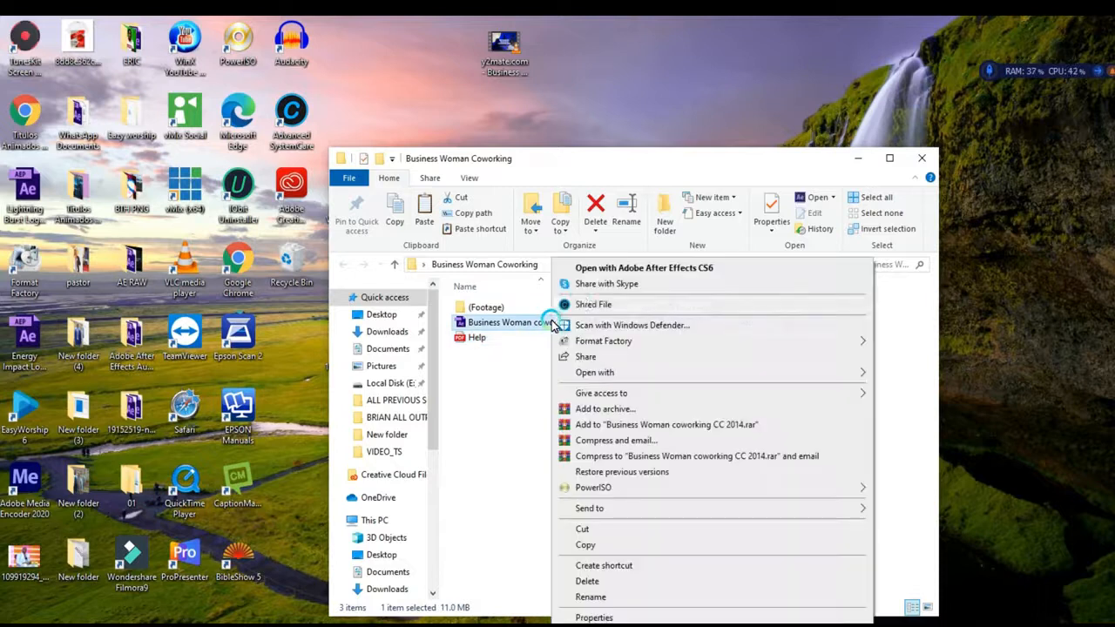
pyautogui.click(596, 373)
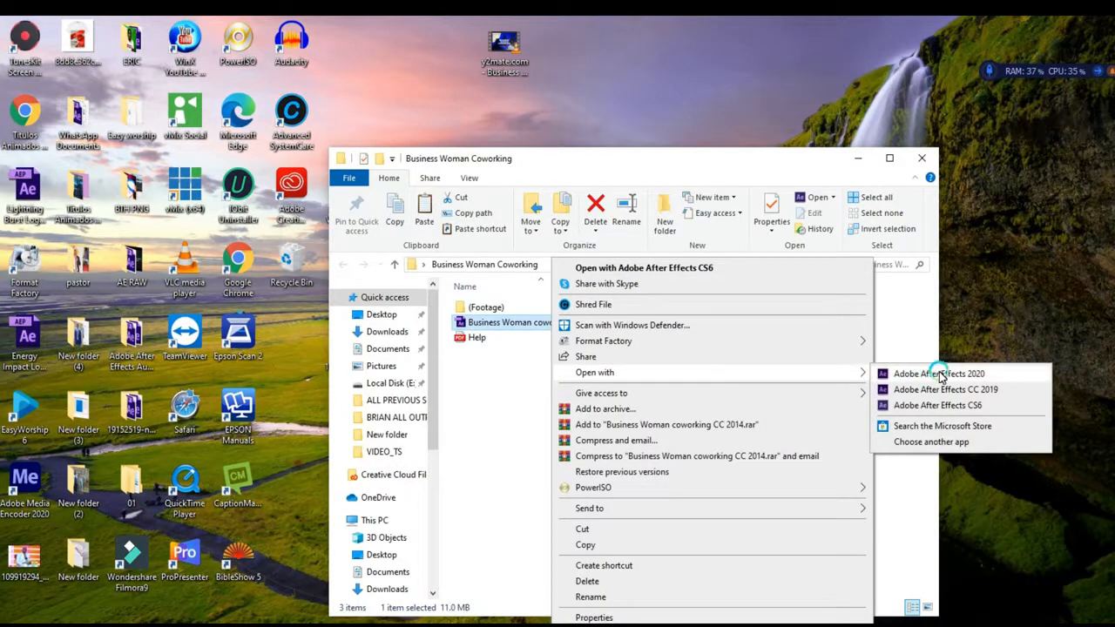
pyautogui.click(941, 383)
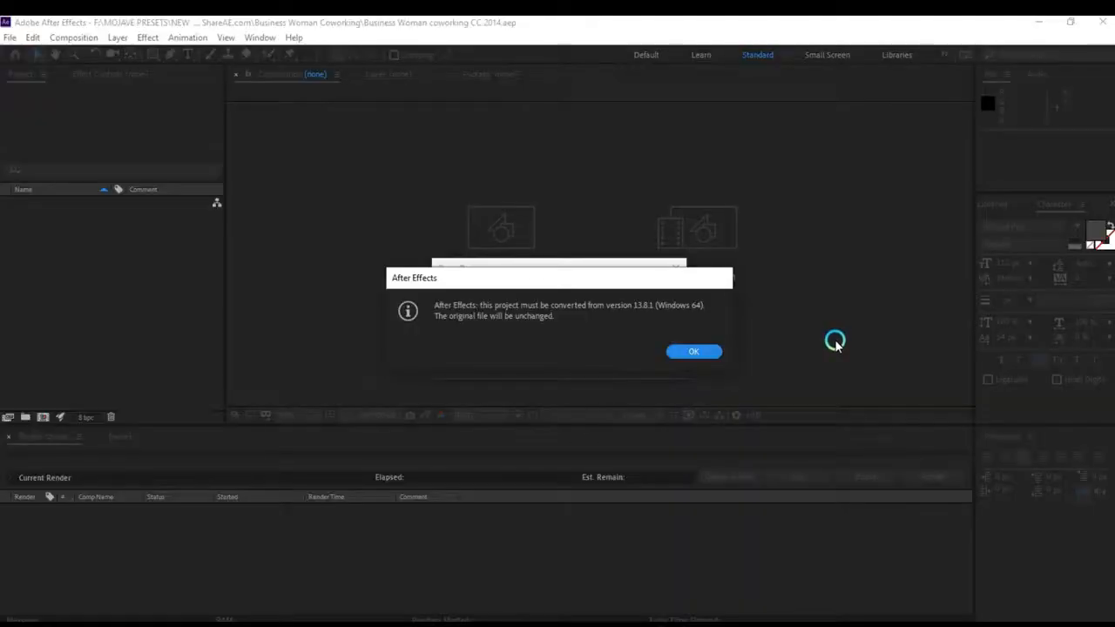
pyautogui.moveTo(502, 313)
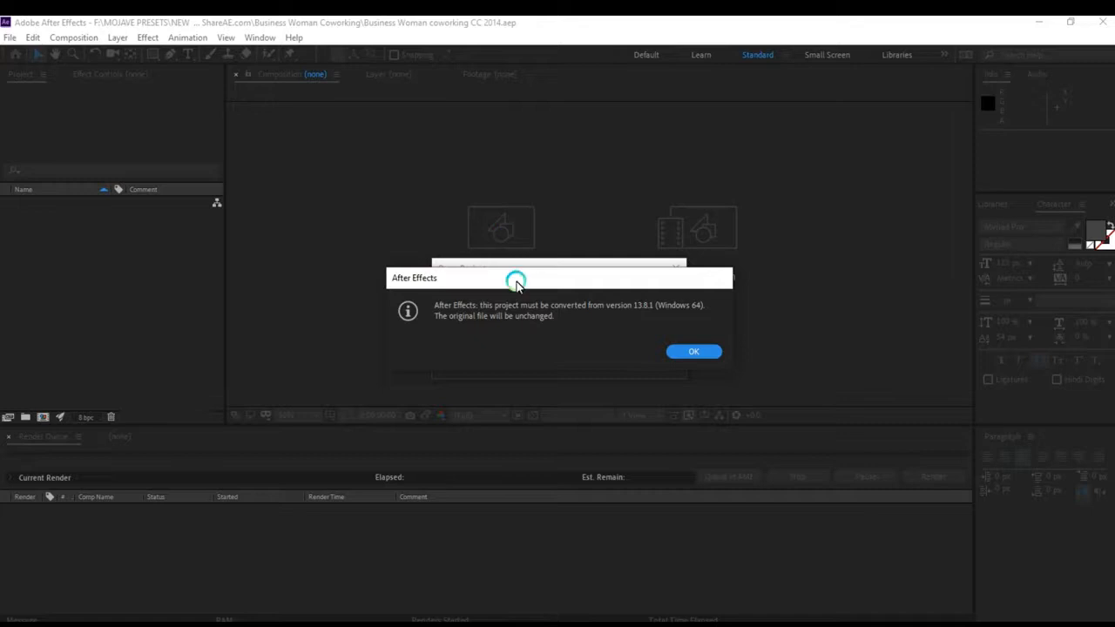
pyautogui.moveTo(532, 298)
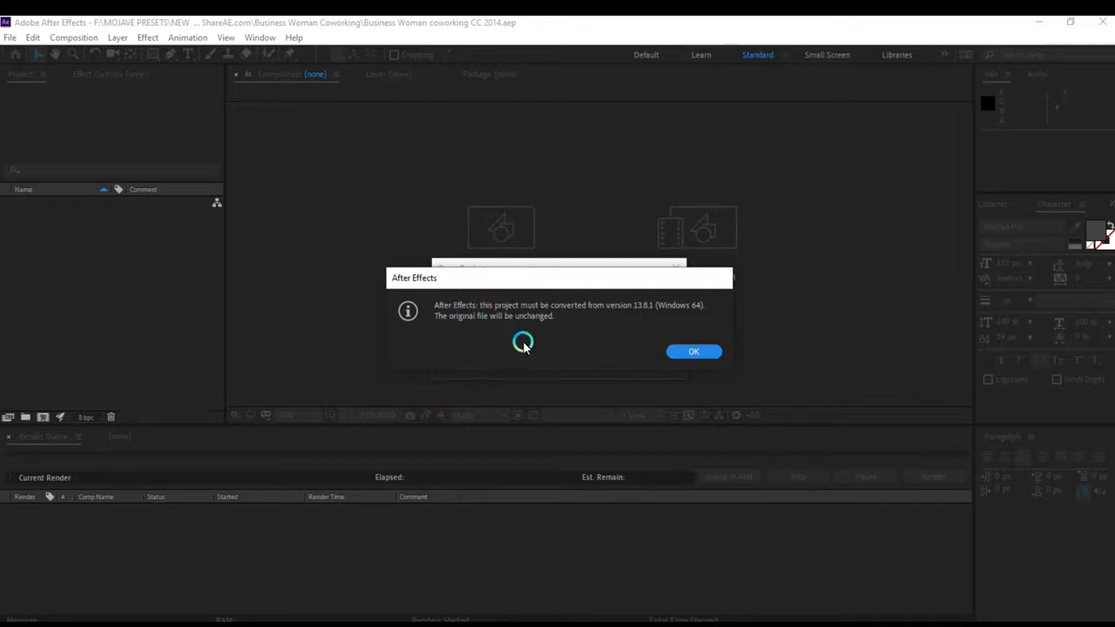
# Accept the version conversion and dismiss the missing-font warnings with substitute fonts
pyautogui.click(693, 352)
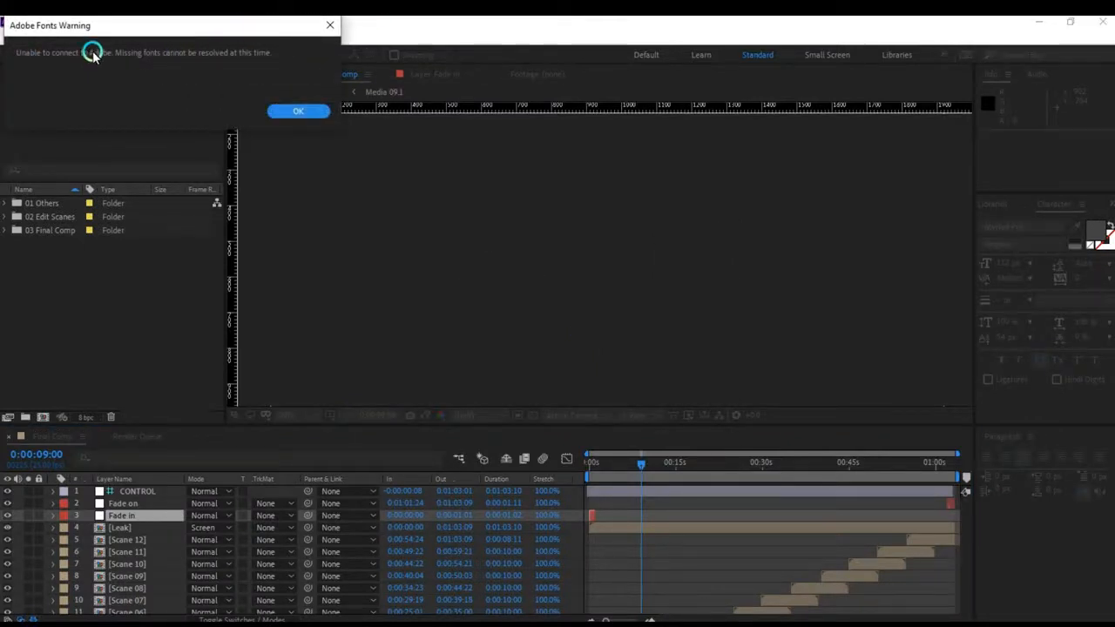
pyautogui.moveTo(178, 24)
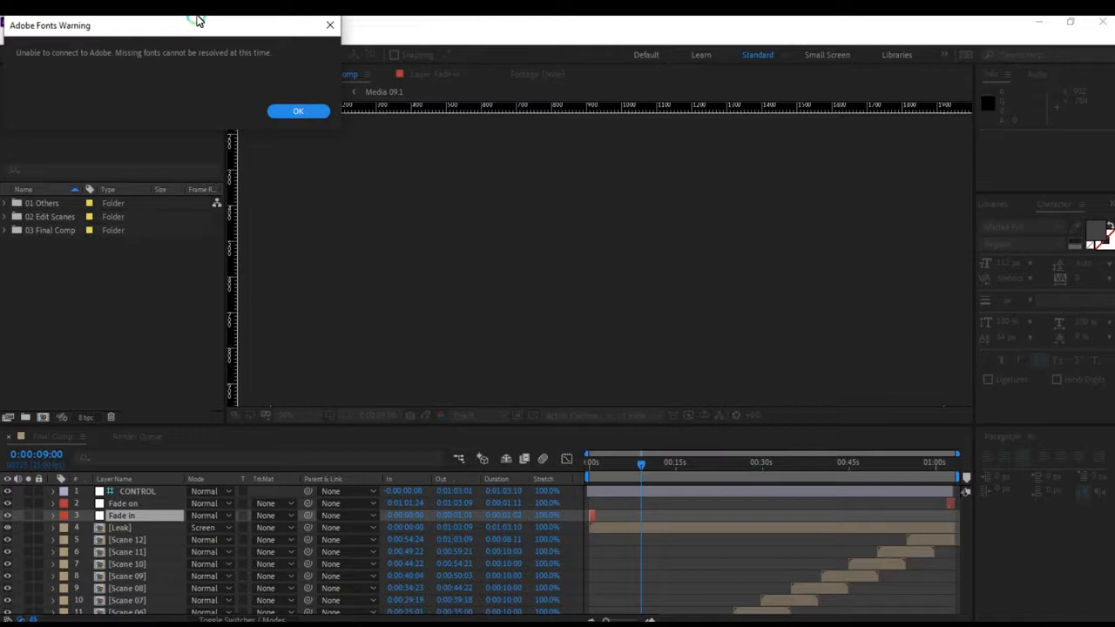
pyautogui.click(298, 111)
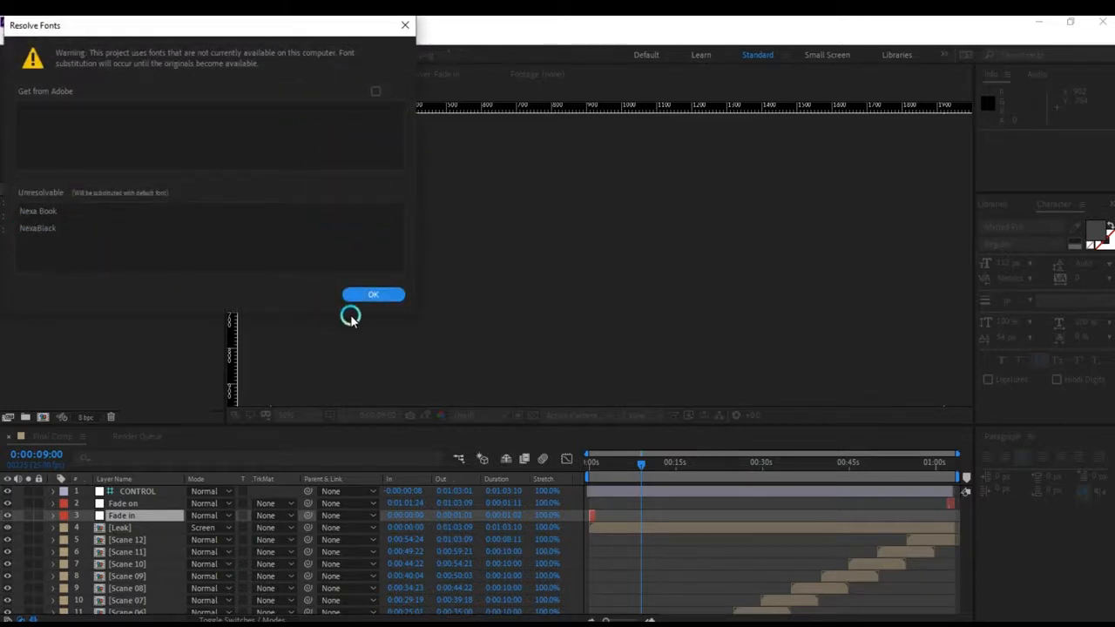
pyautogui.click(373, 294)
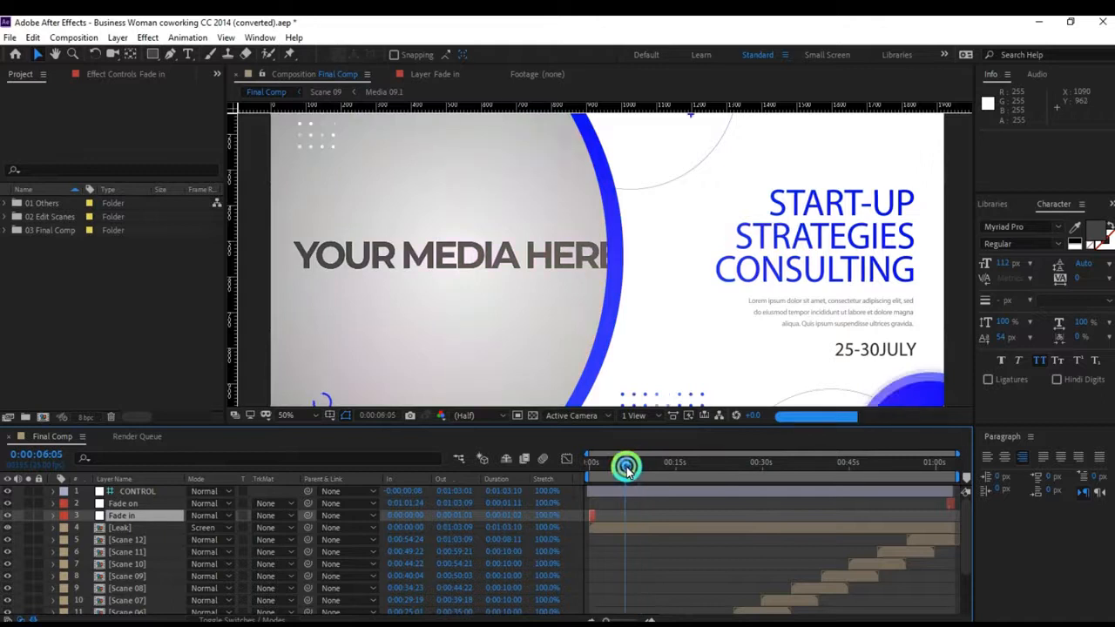
# Scrub the Final Comp timeline to preview the template animation near its start
pyautogui.moveTo(625, 467); pyautogui.dragTo(610, 467)
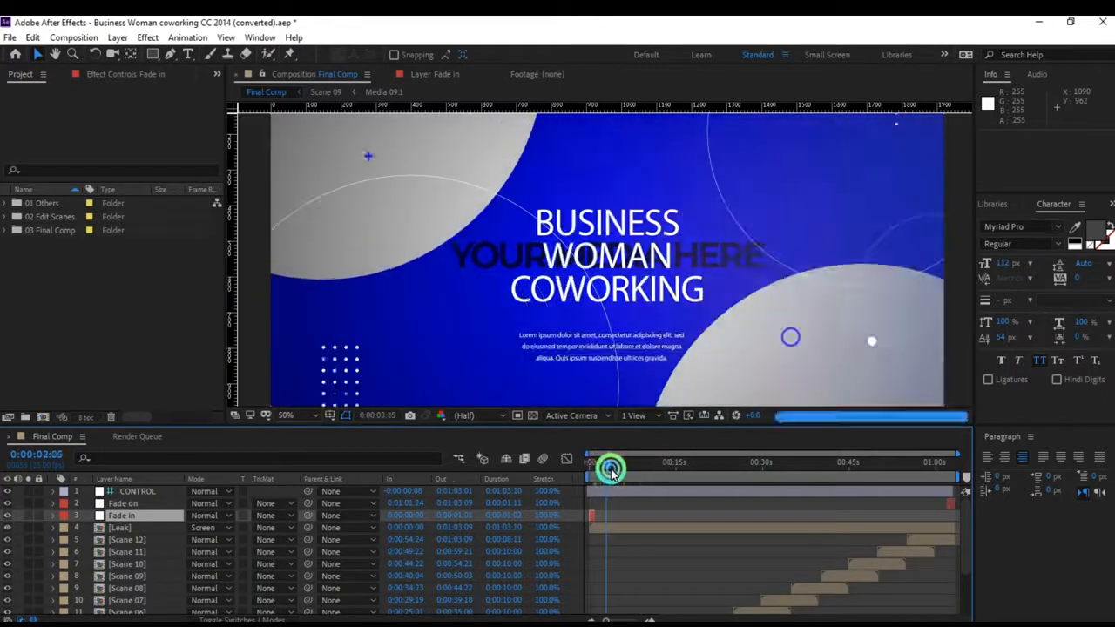
pyautogui.moveTo(610, 469); pyautogui.dragTo(592, 468)
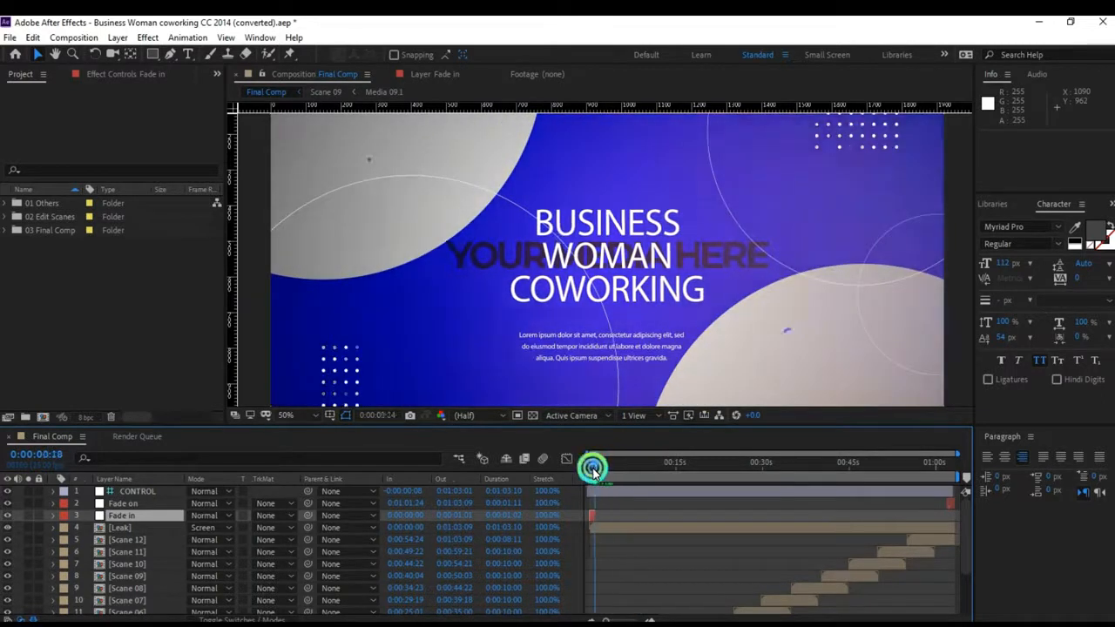
pyautogui.moveTo(593, 467); pyautogui.dragTo(610, 467)
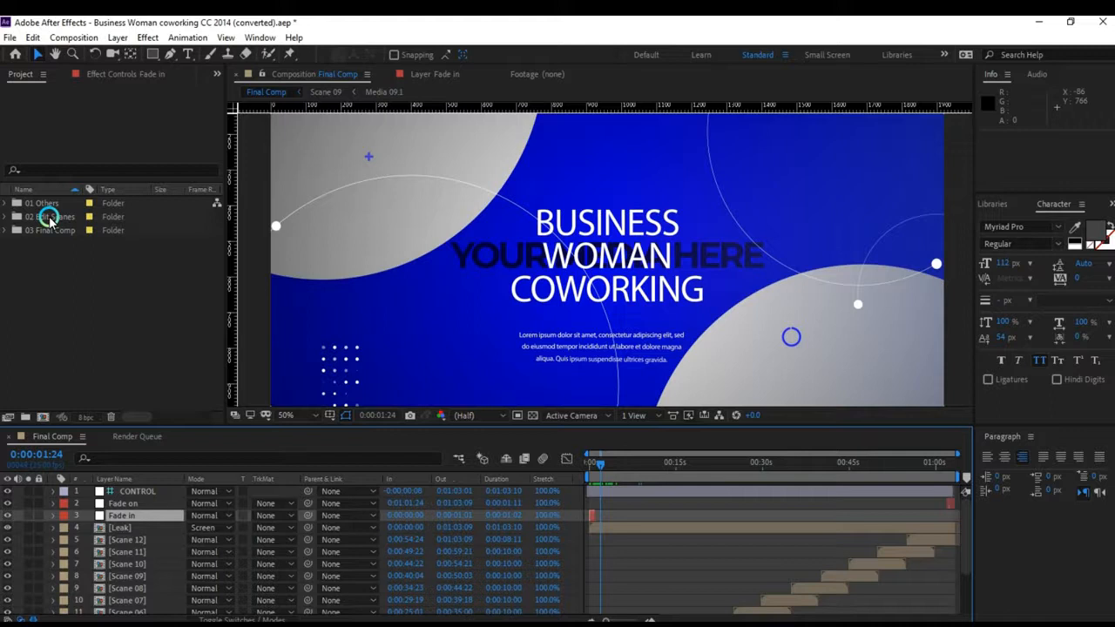
# Expand the 02 Edit Scenes and Scene 01 folders to reveal the Media 01.1 and Scene 01 compositions
pyautogui.click(52, 216)
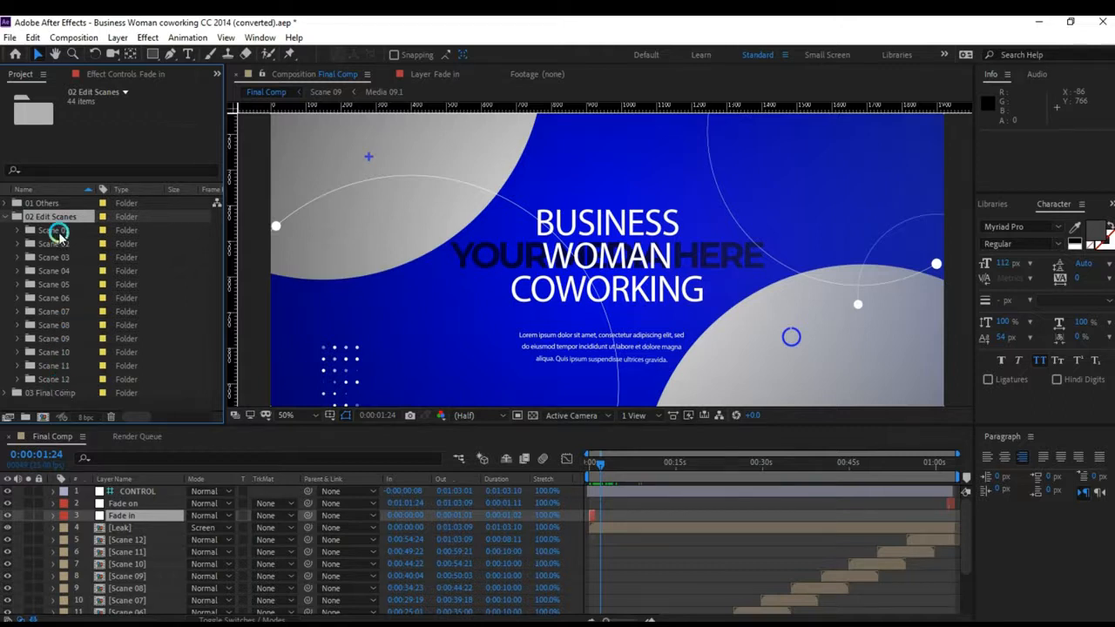
pyautogui.click(18, 230)
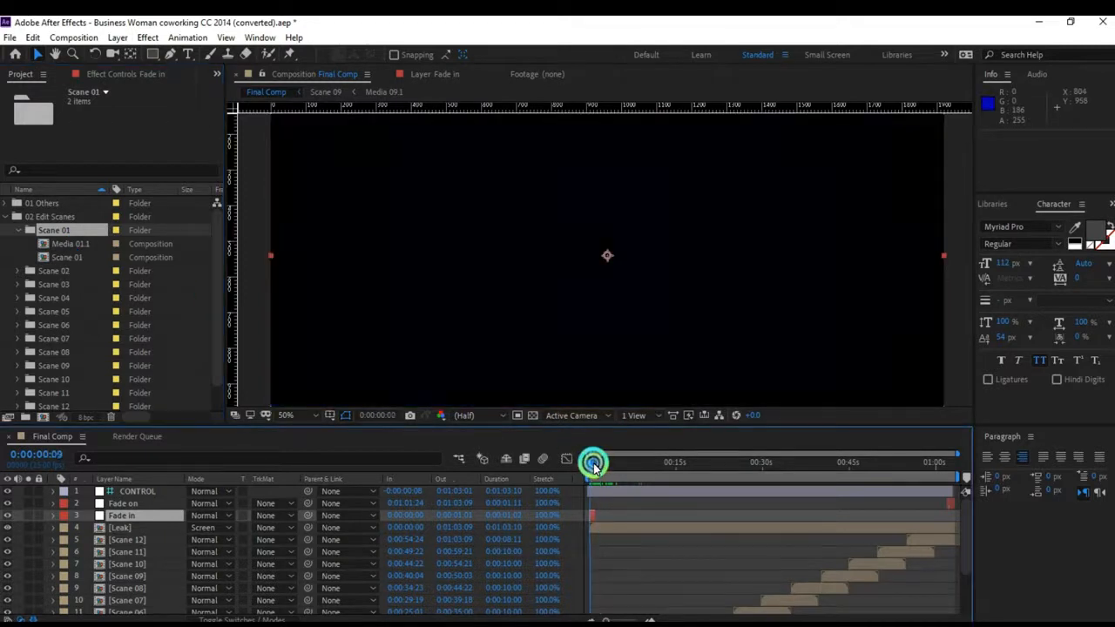
pyautogui.moveTo(594, 463); pyautogui.dragTo(589, 464)
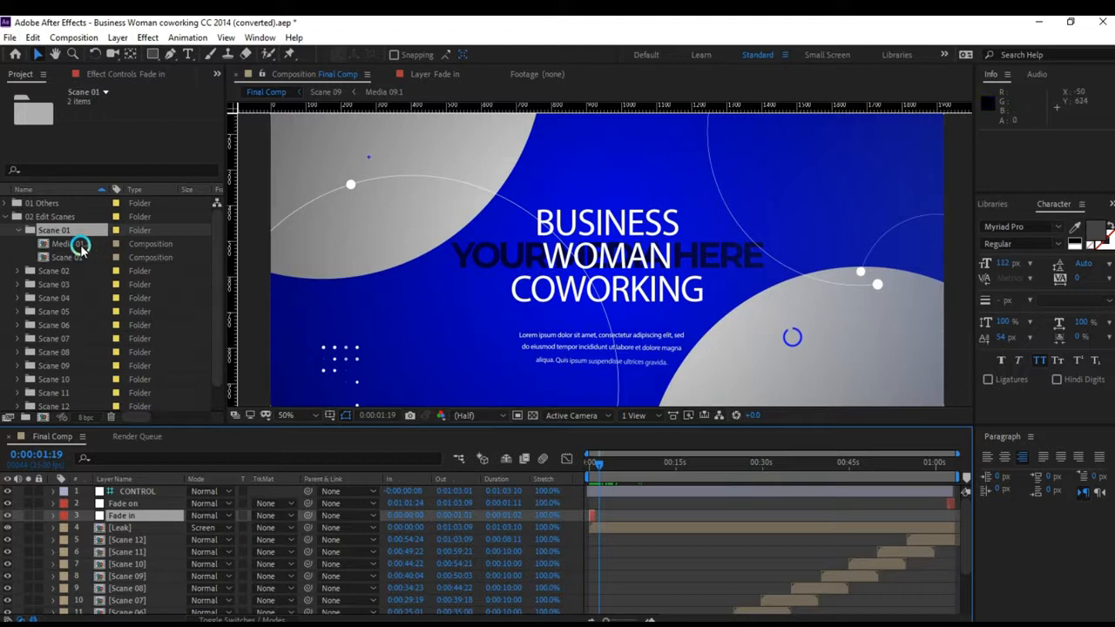
# Open the Media 01.1 composition with its 'Your Media Here' placeholder image
pyautogui.doubleClick(70, 244)
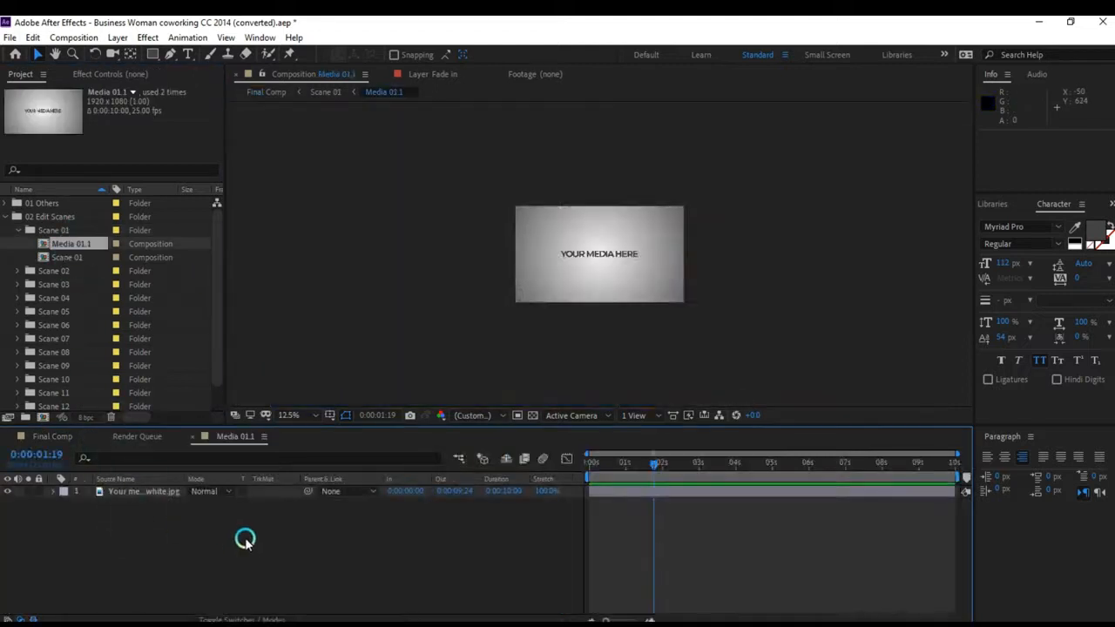
pyautogui.moveTo(399, 286)
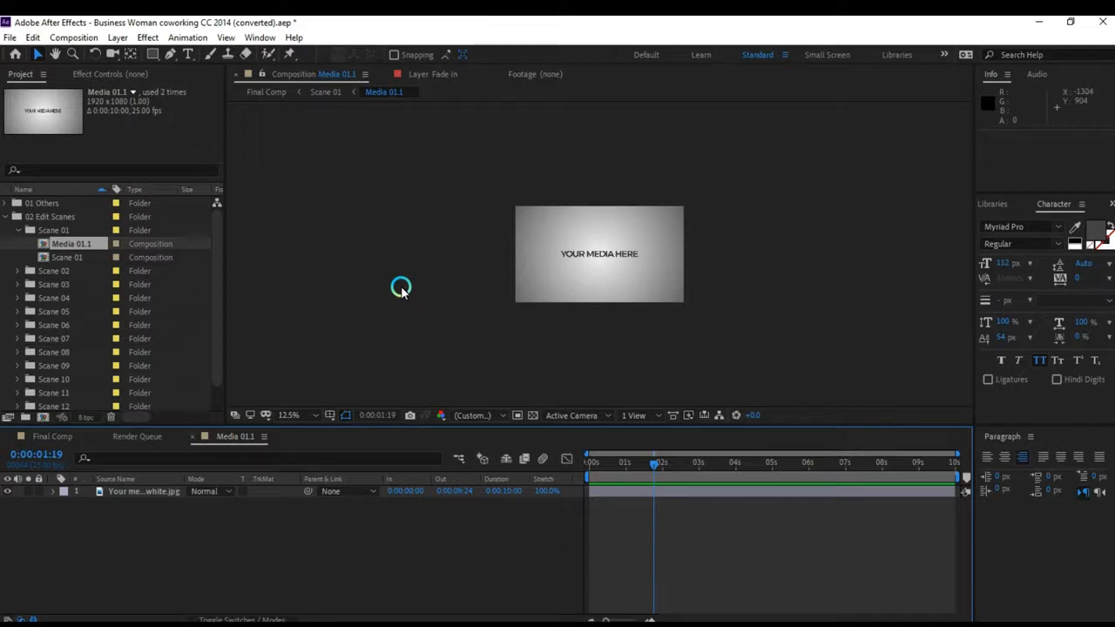
pyautogui.moveTo(373, 287)
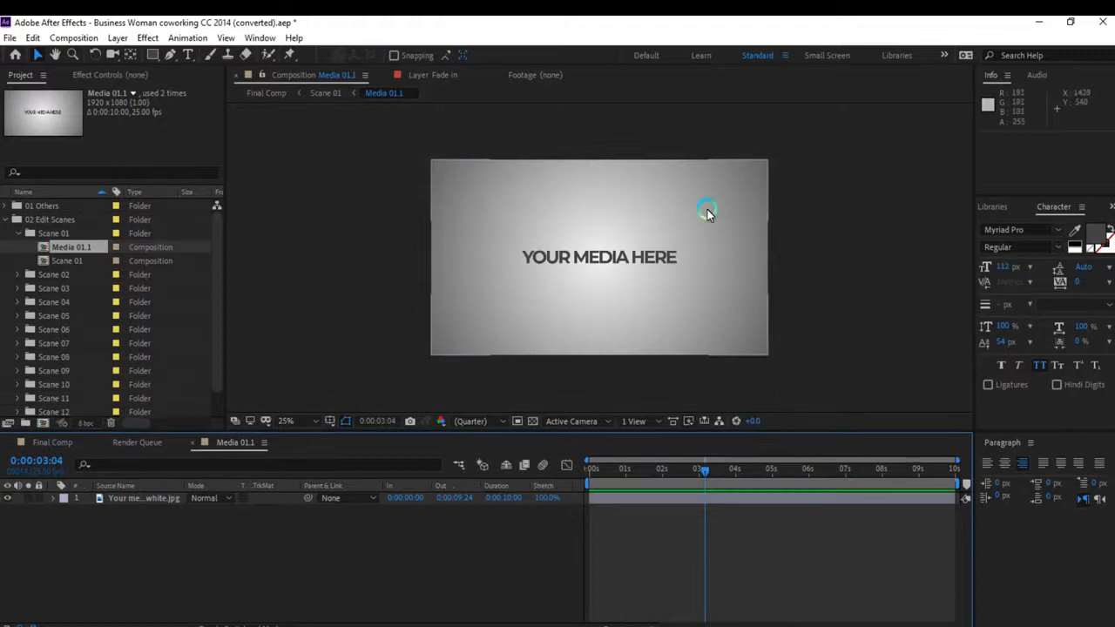
pyautogui.moveTo(646, 235)
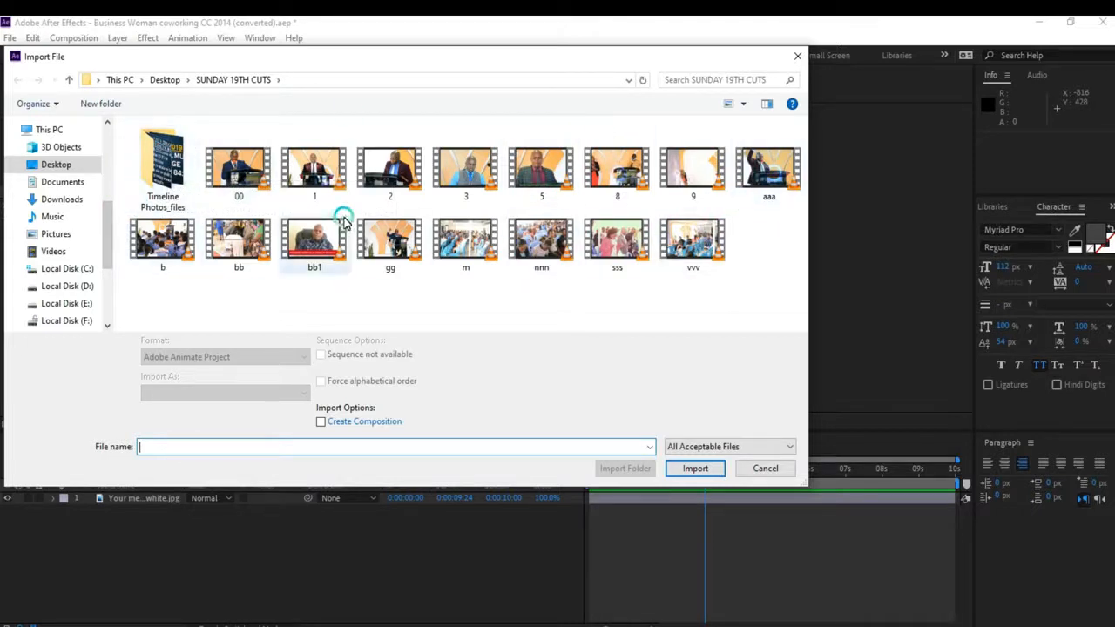
pyautogui.moveTo(303, 213)
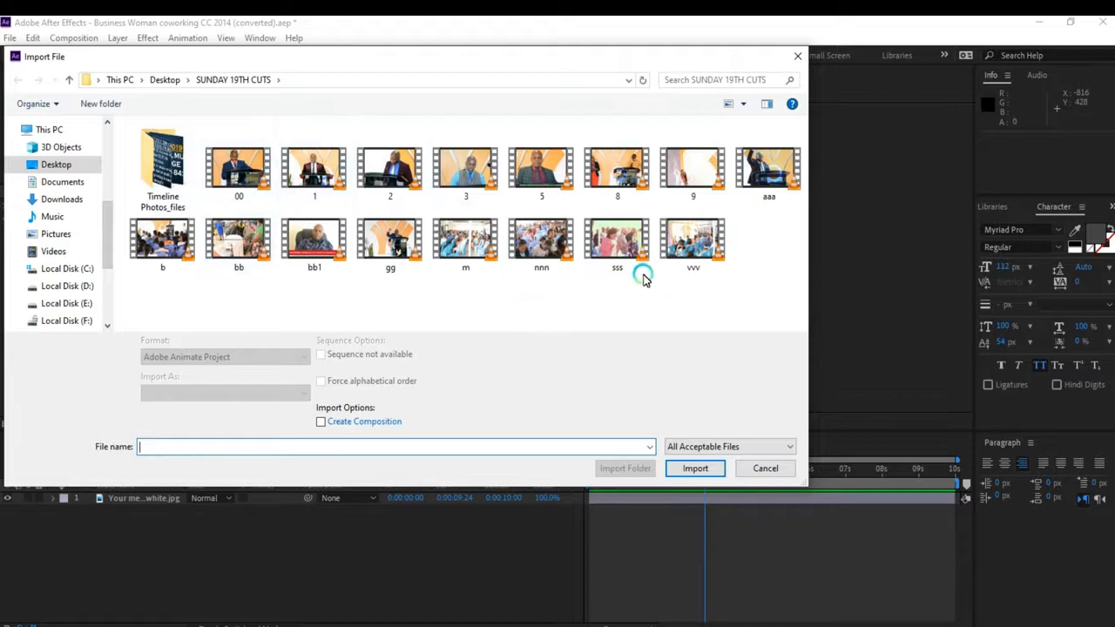
# Import the sss church video clip from the SUNDAY 19TH CUTS folder
pyautogui.click(617, 241)
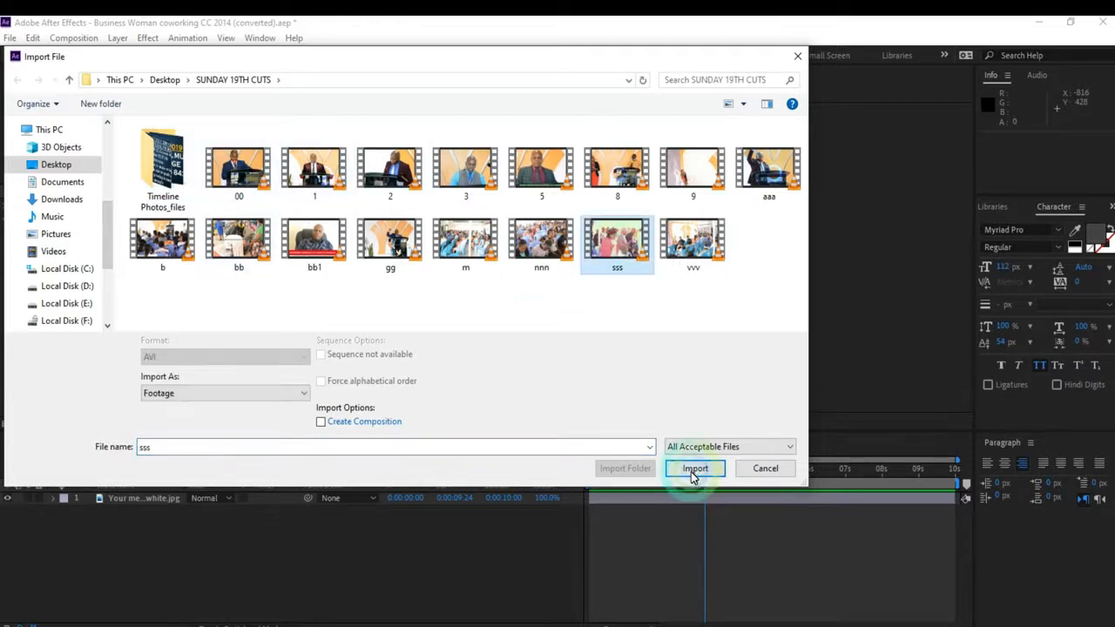
pyautogui.click(695, 468)
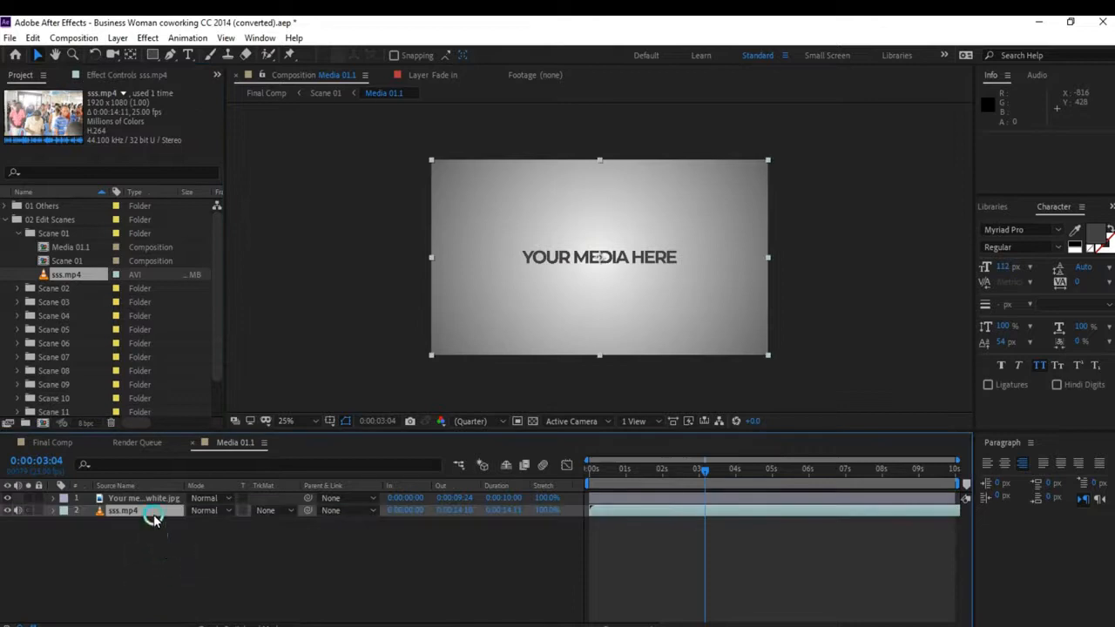
# Make the sss.mp4 church clip the only layer in Media 01.1 and preview it through
pyautogui.click(143, 499)
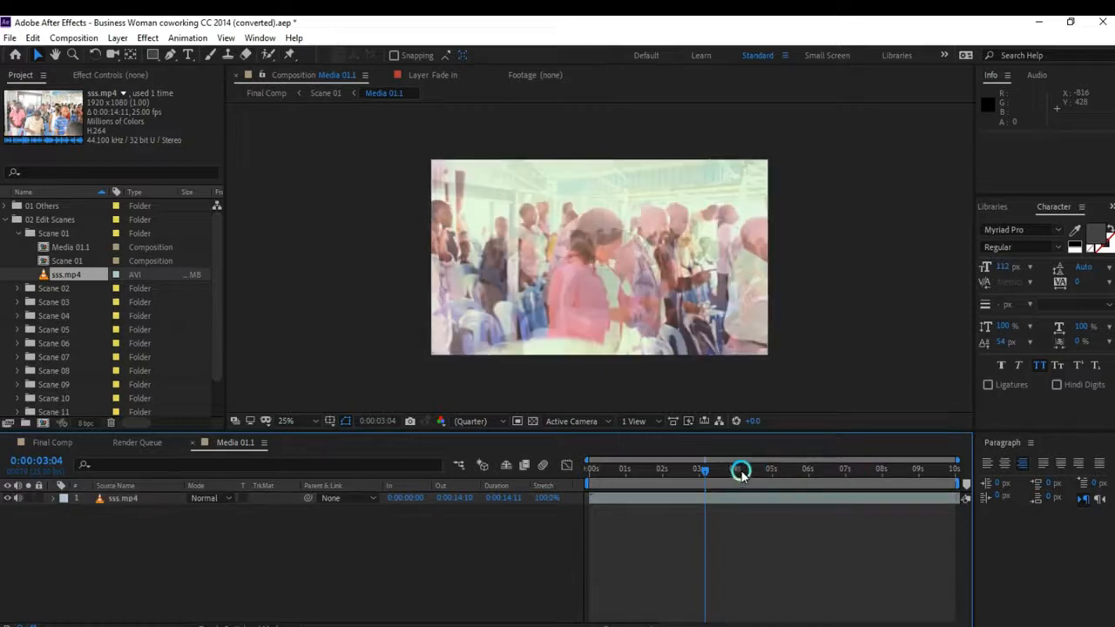
pyautogui.moveTo(740, 468); pyautogui.dragTo(579, 469)
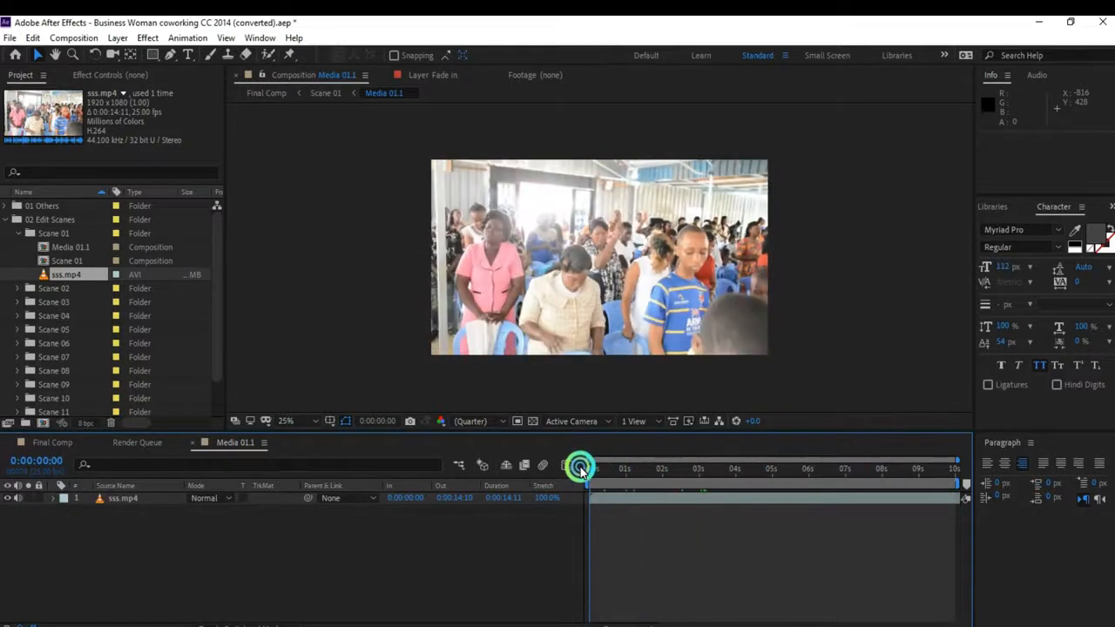
pyautogui.moveTo(582, 469); pyautogui.dragTo(958, 469)
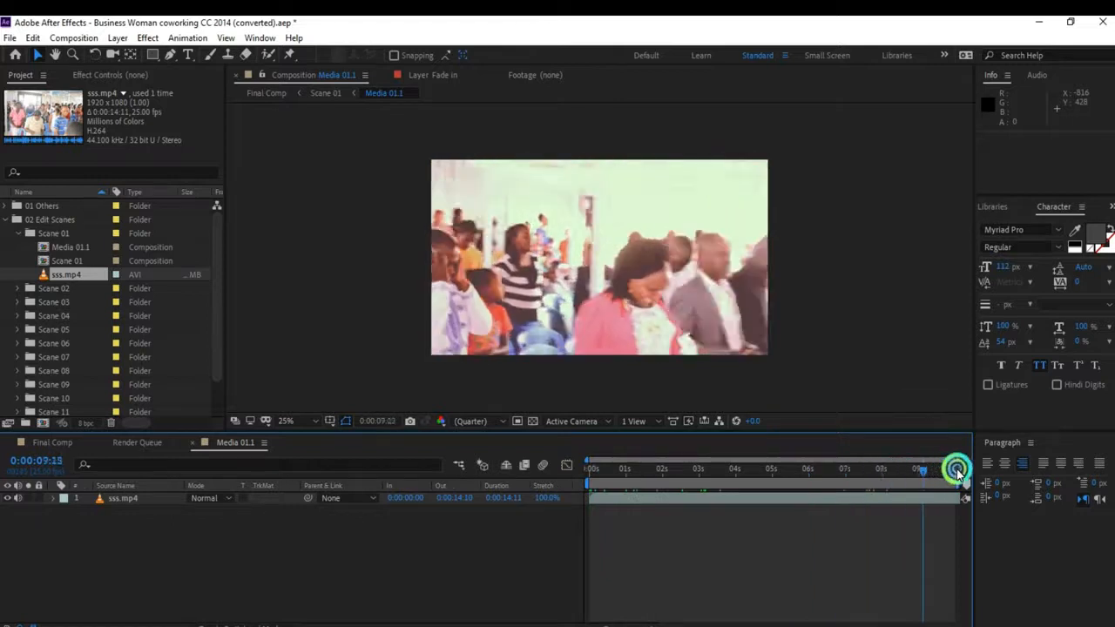
pyautogui.moveTo(954, 463); pyautogui.dragTo(586, 464)
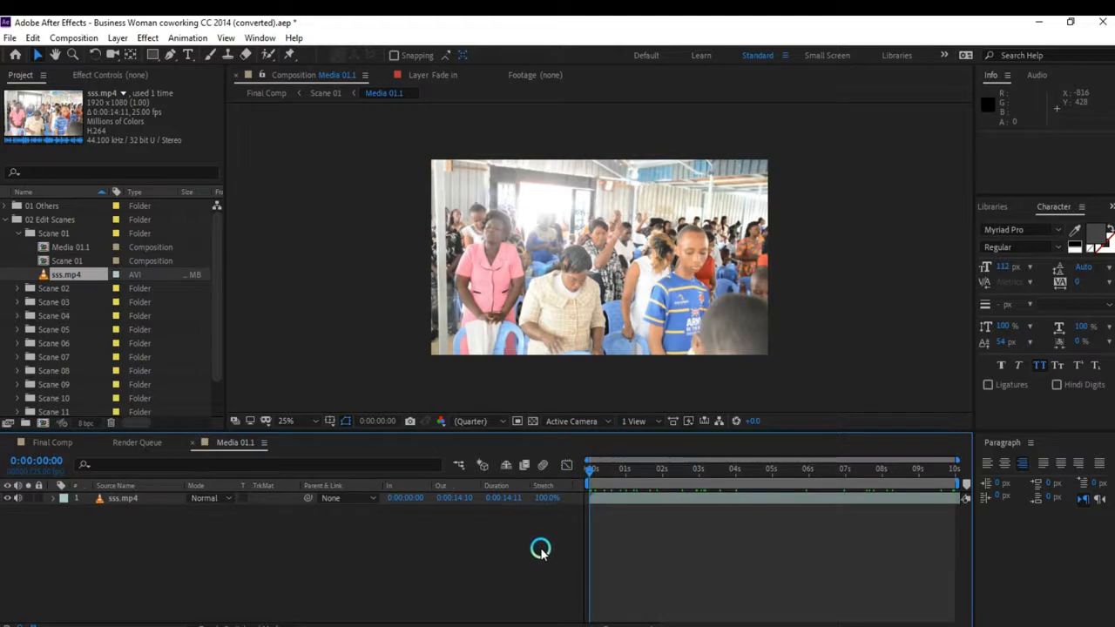
pyautogui.moveTo(543, 551)
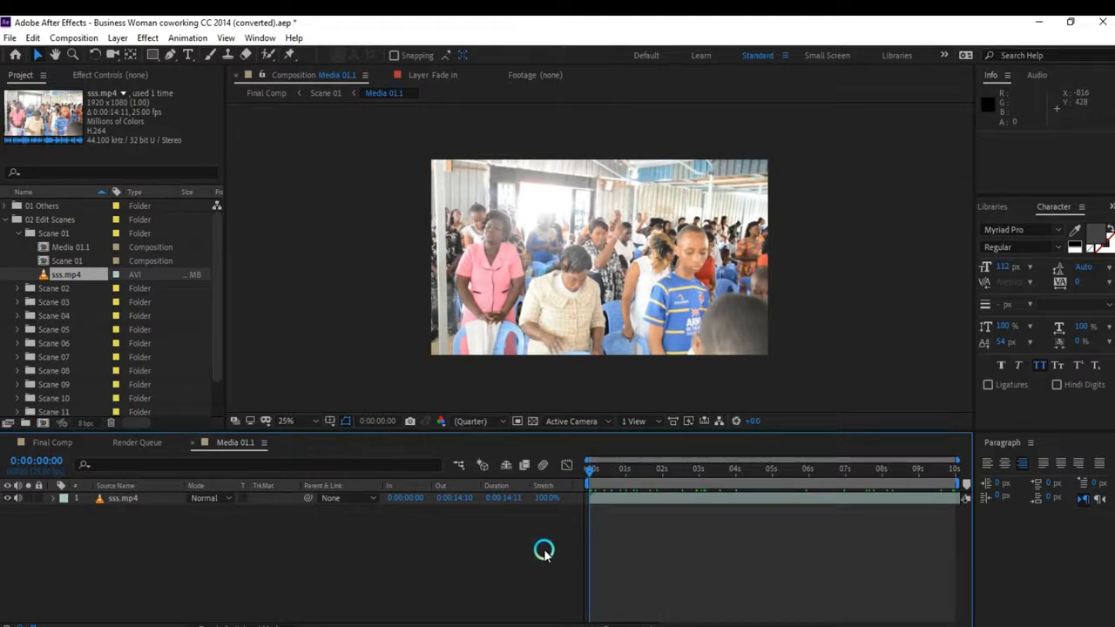
# Open the Scene 01 composition and scrub to about 3s where the full title shows
pyautogui.click(68, 262)
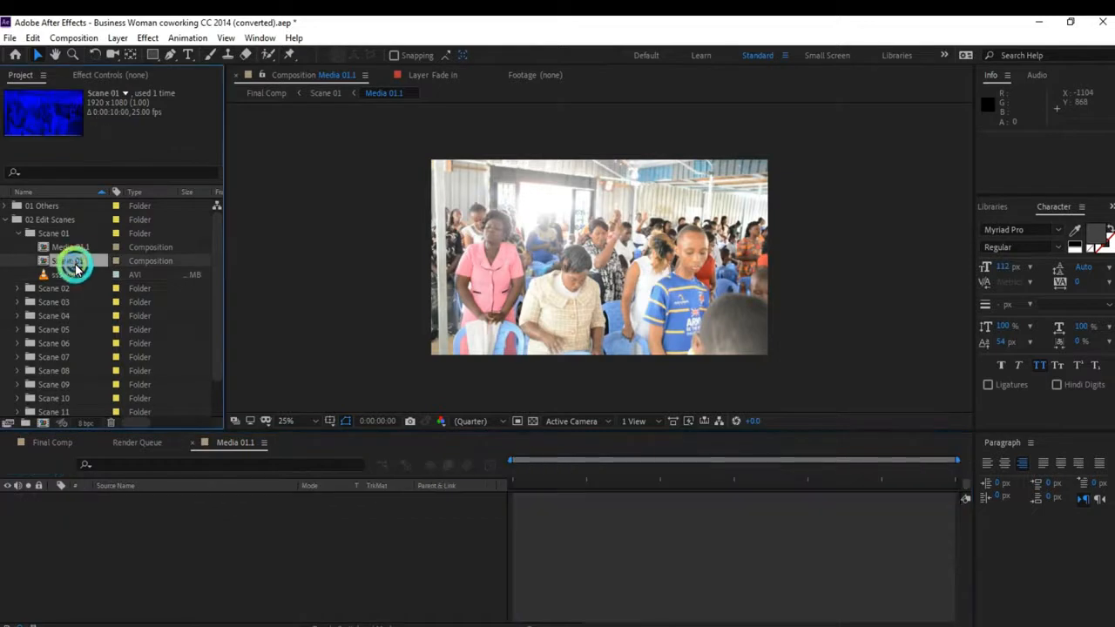
pyautogui.doubleClick(66, 261)
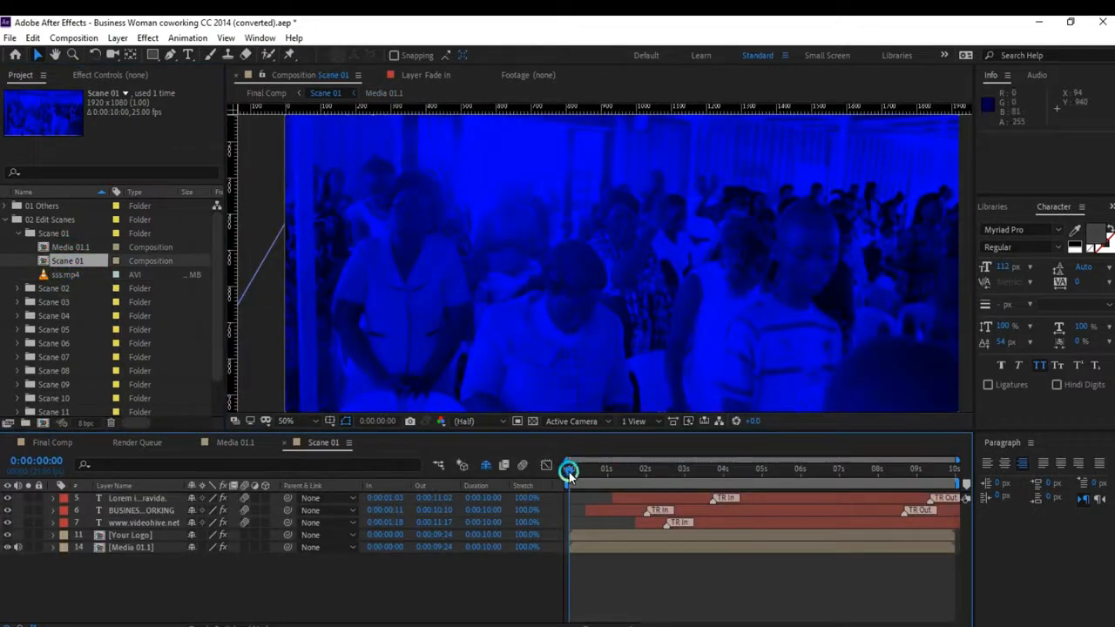
pyautogui.moveTo(568, 477); pyautogui.dragTo(648, 479)
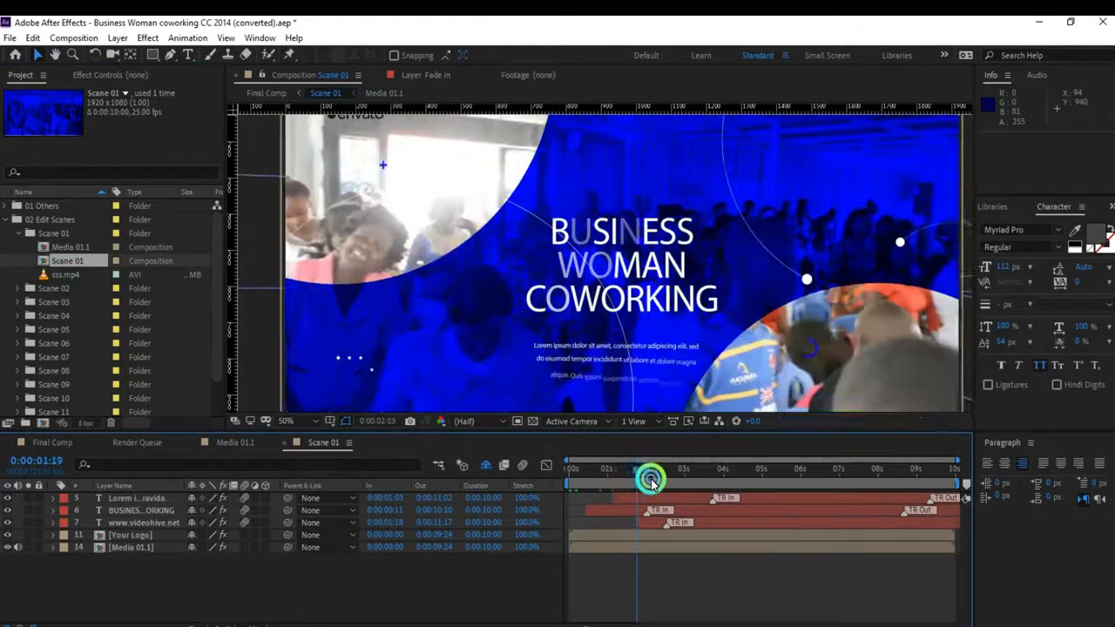
pyautogui.moveTo(649, 480); pyautogui.dragTo(457, 463)
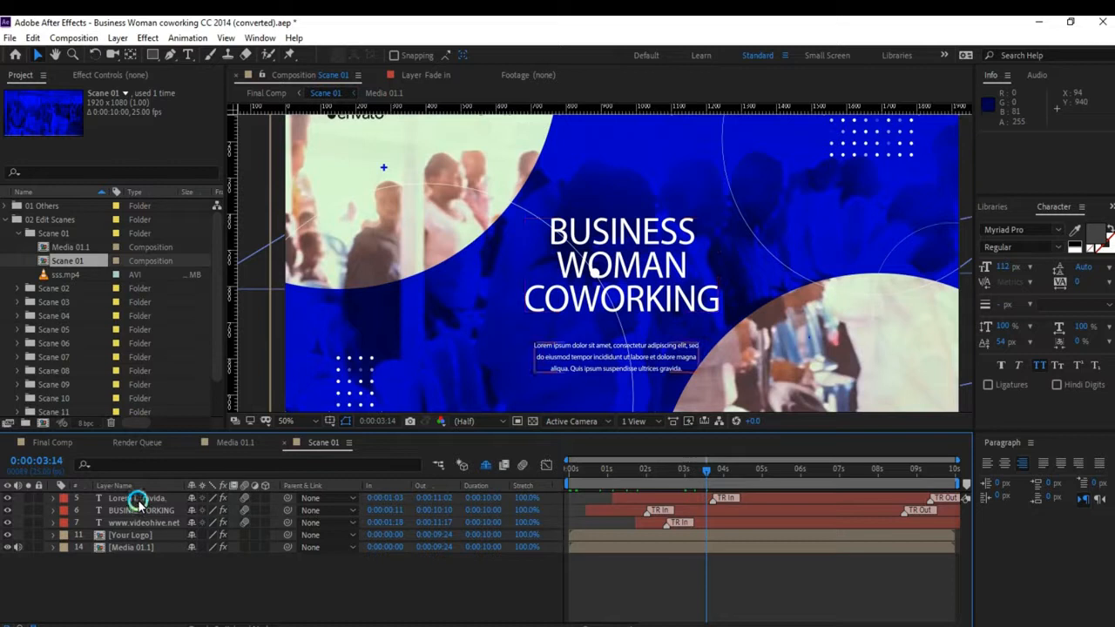
# Inspect the paragraph, title and videohive text layers, then select the main title for editing
pyautogui.click(136, 498)
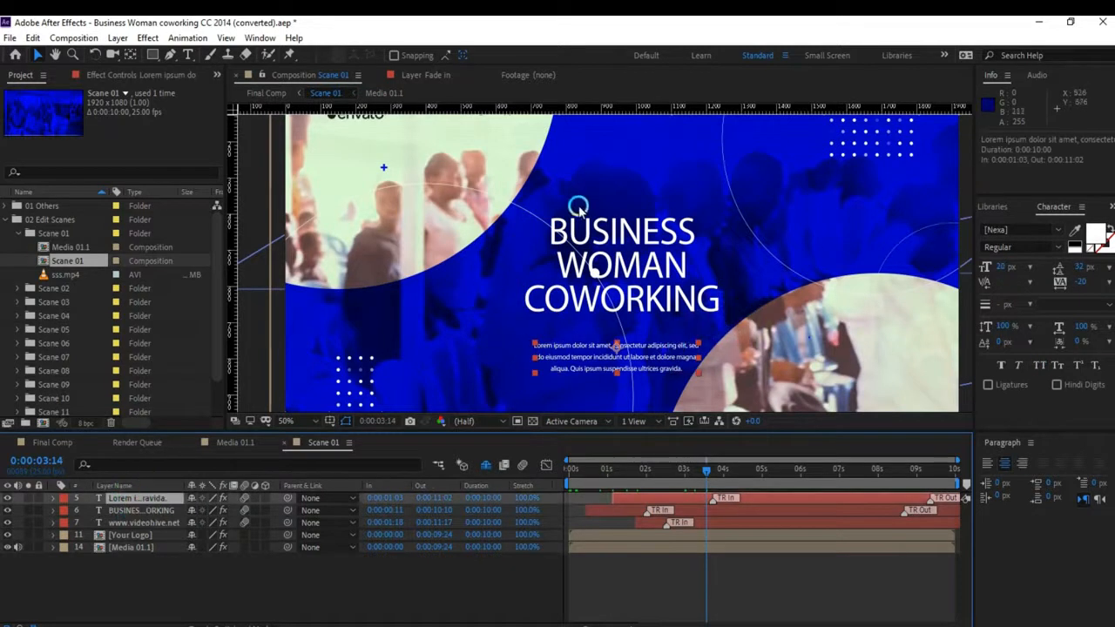
pyautogui.click(613, 265)
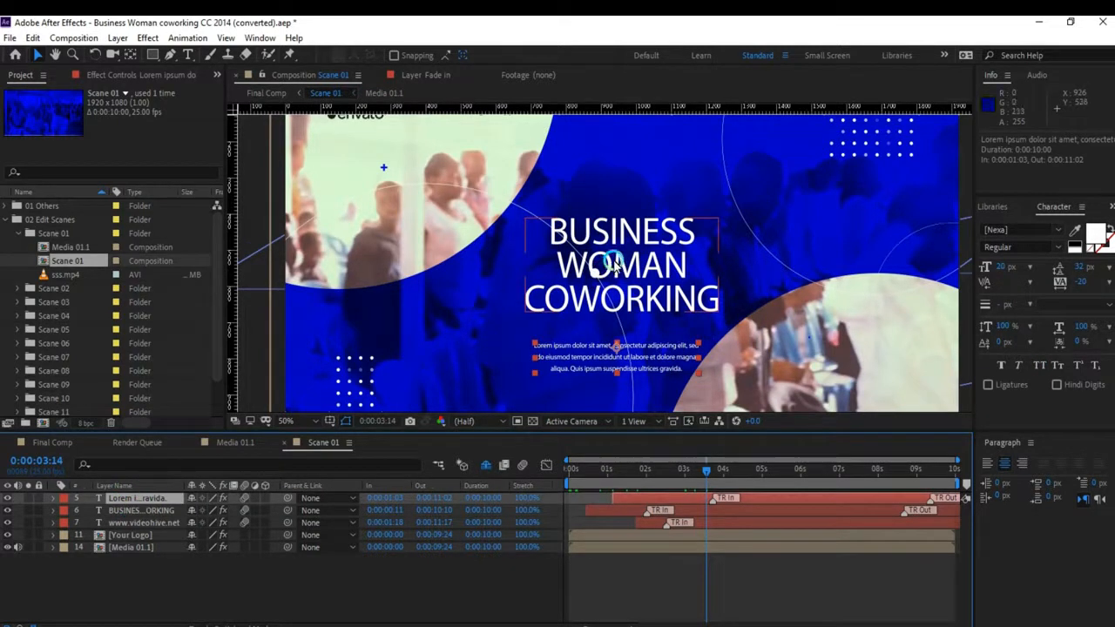
pyautogui.click(143, 523)
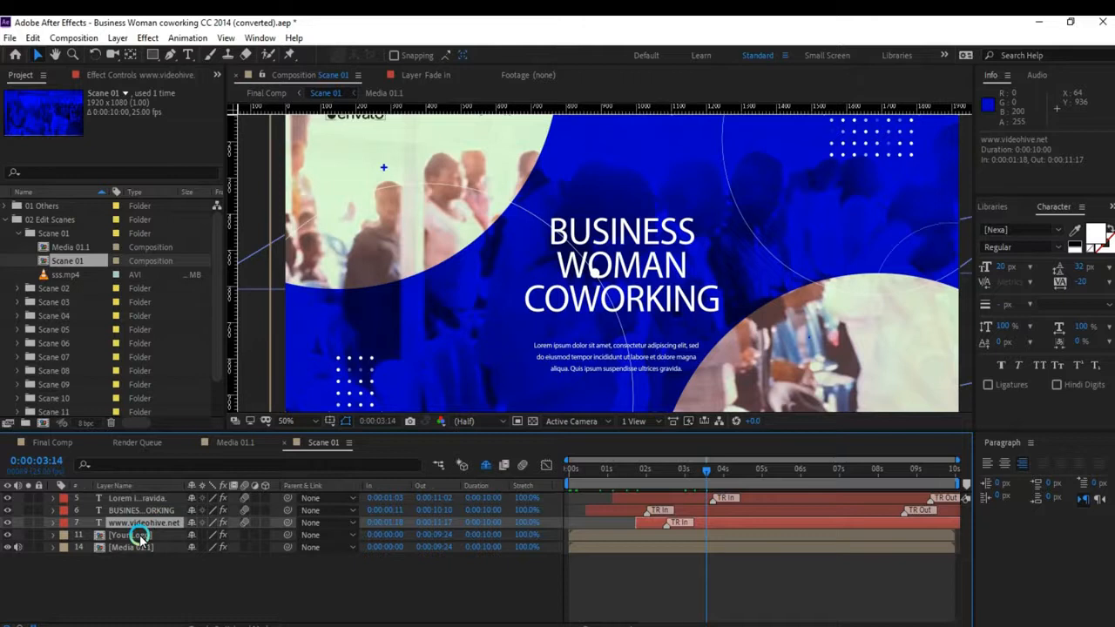
pyautogui.click(131, 533)
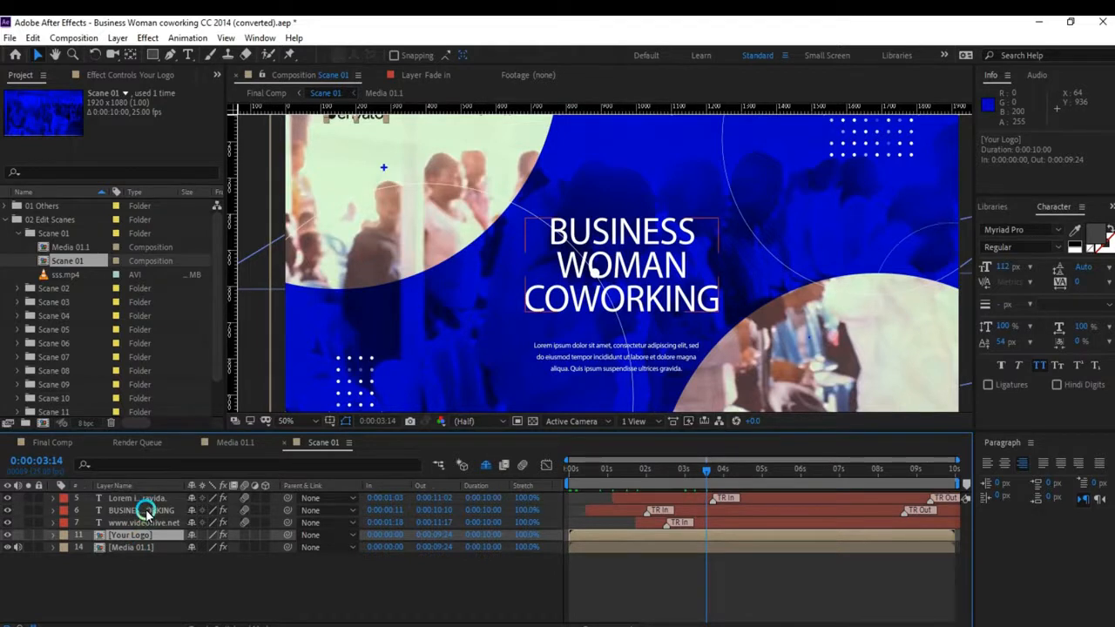
pyautogui.click(139, 509)
pyautogui.write('WONDE')
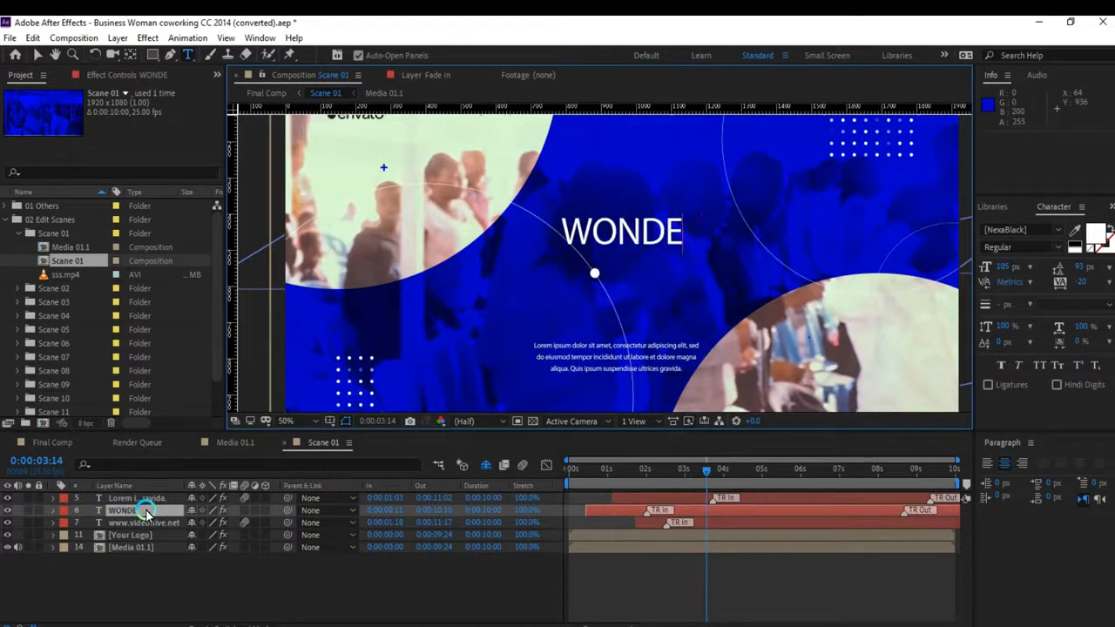
# Finish typing the WONDERS STUDIO title and select the logo placeholder layer for removal
pyautogui.write('RS')
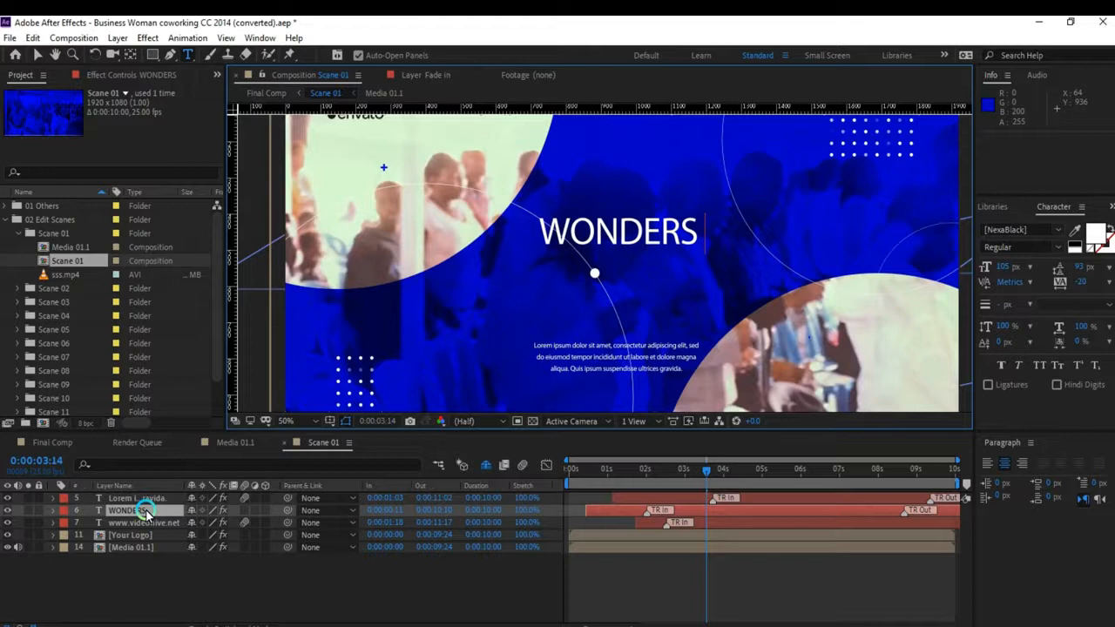
pyautogui.write('STUDIO')
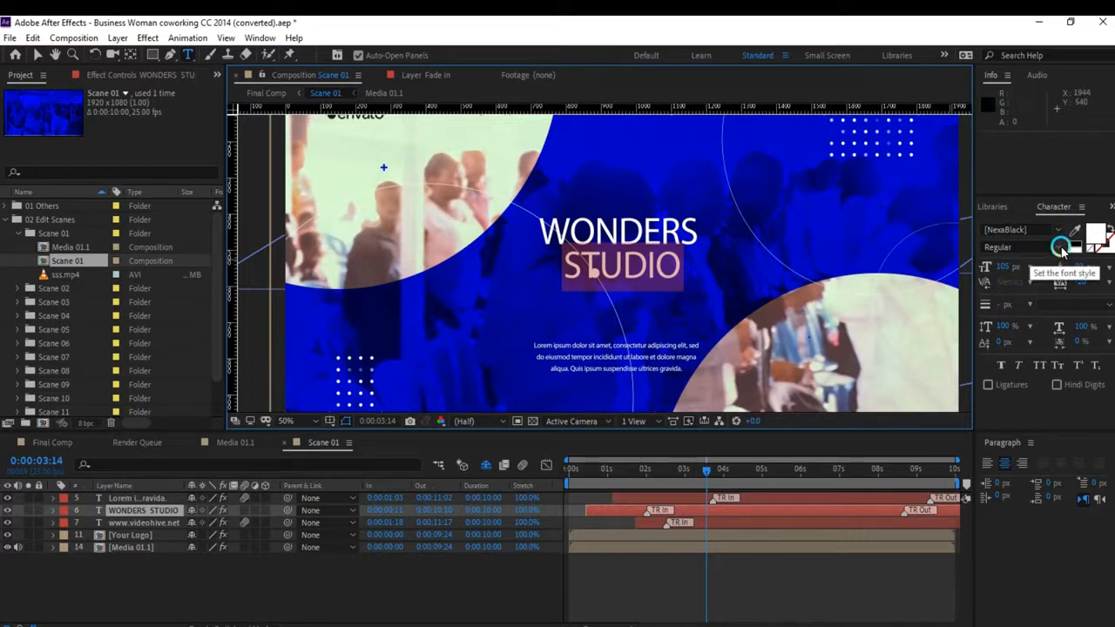
pyautogui.moveTo(1002, 269)
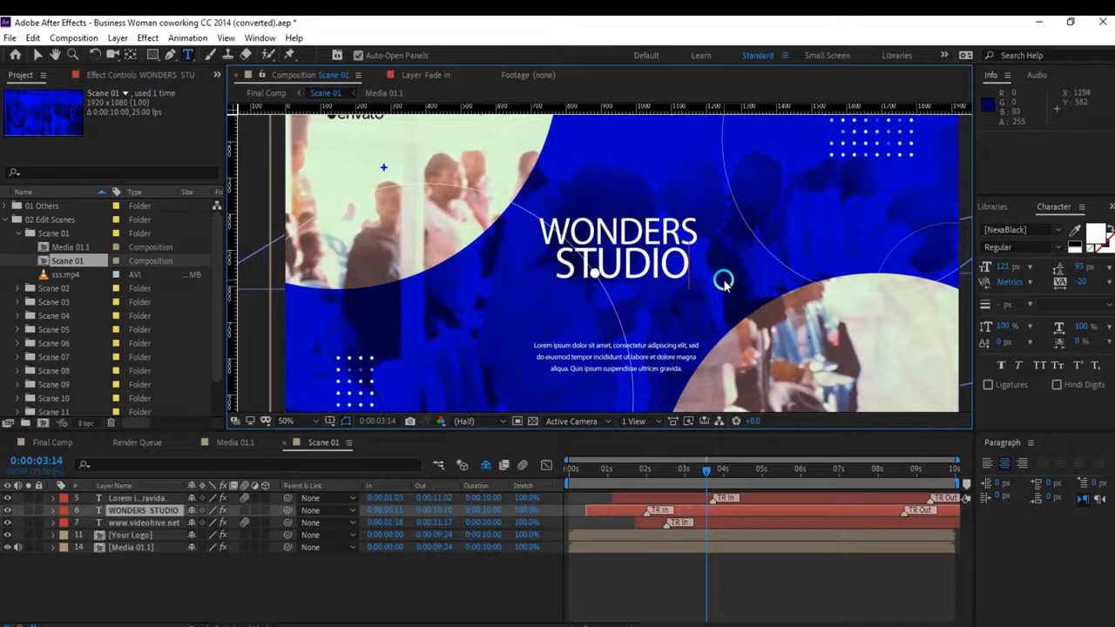
pyautogui.moveTo(664, 310)
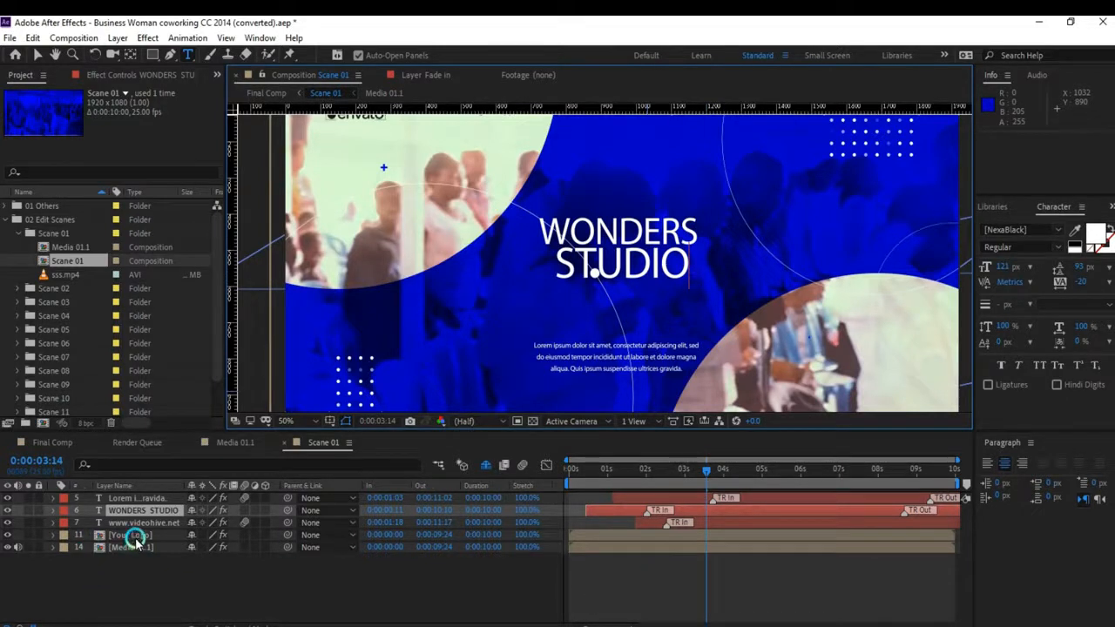
pyautogui.click(130, 533)
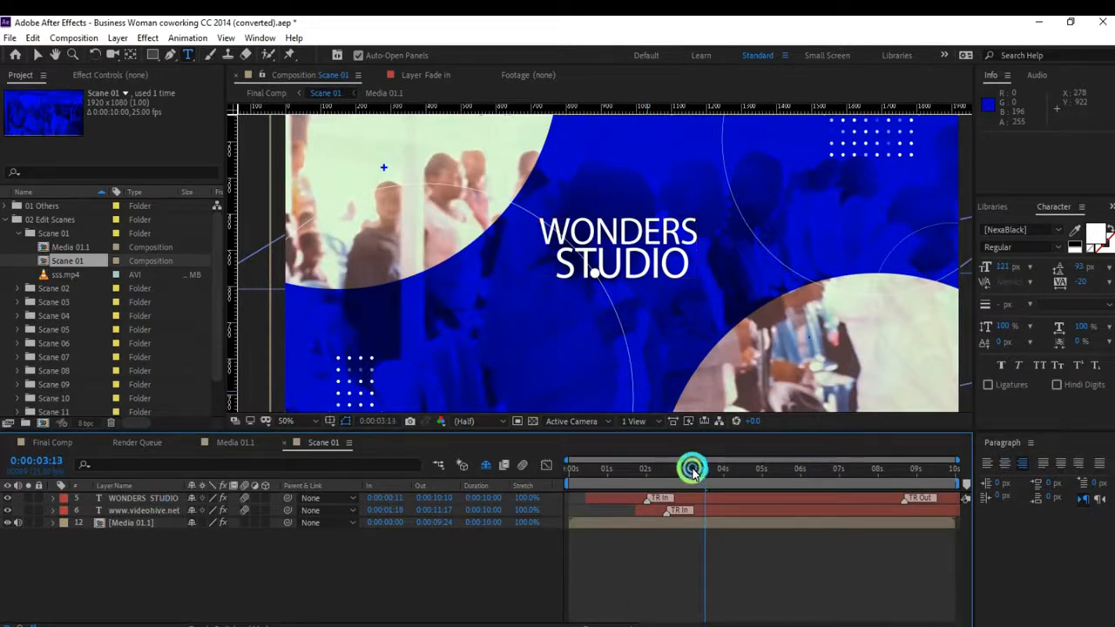
# Scrub the playhead back to 0:00 to view the opening frame
pyautogui.moveTo(694, 469); pyautogui.dragTo(572, 469)
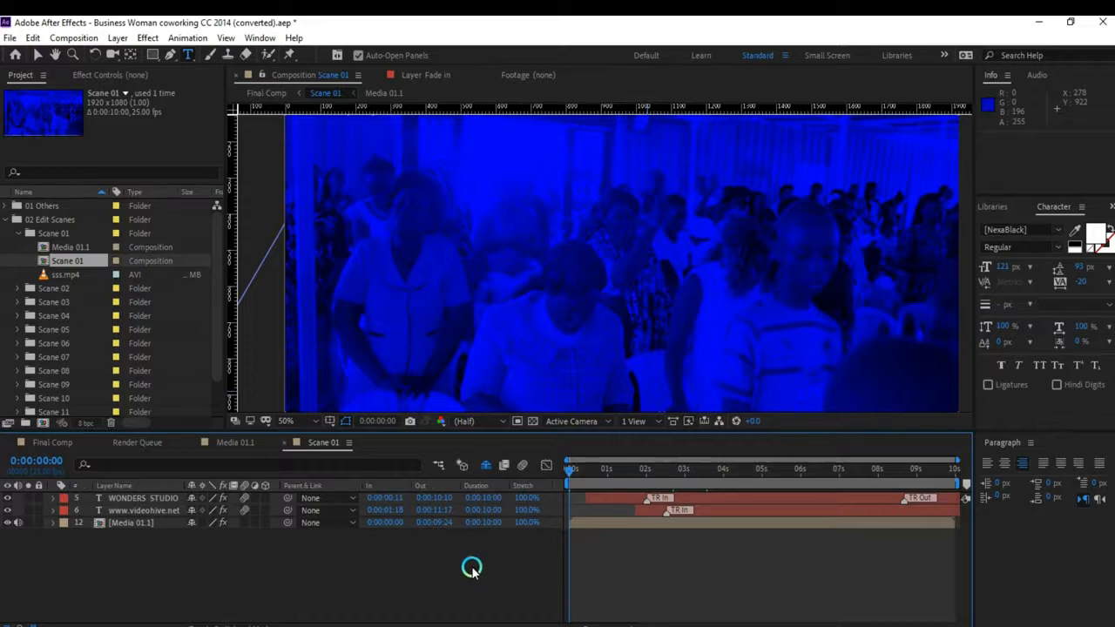
pyautogui.moveTo(474, 573)
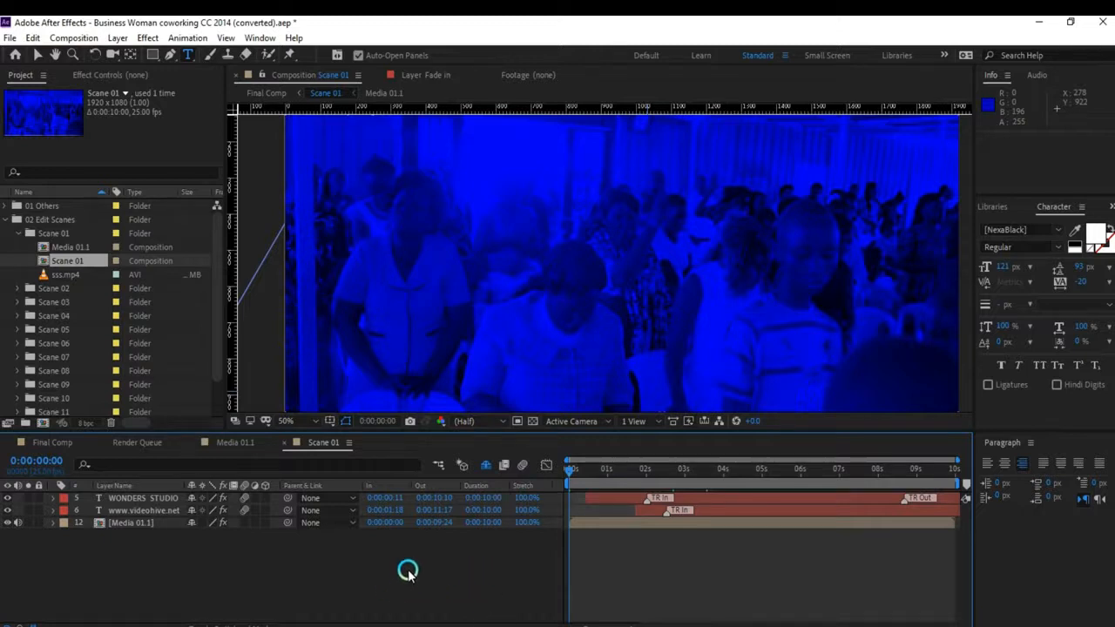
pyautogui.moveTo(419, 586)
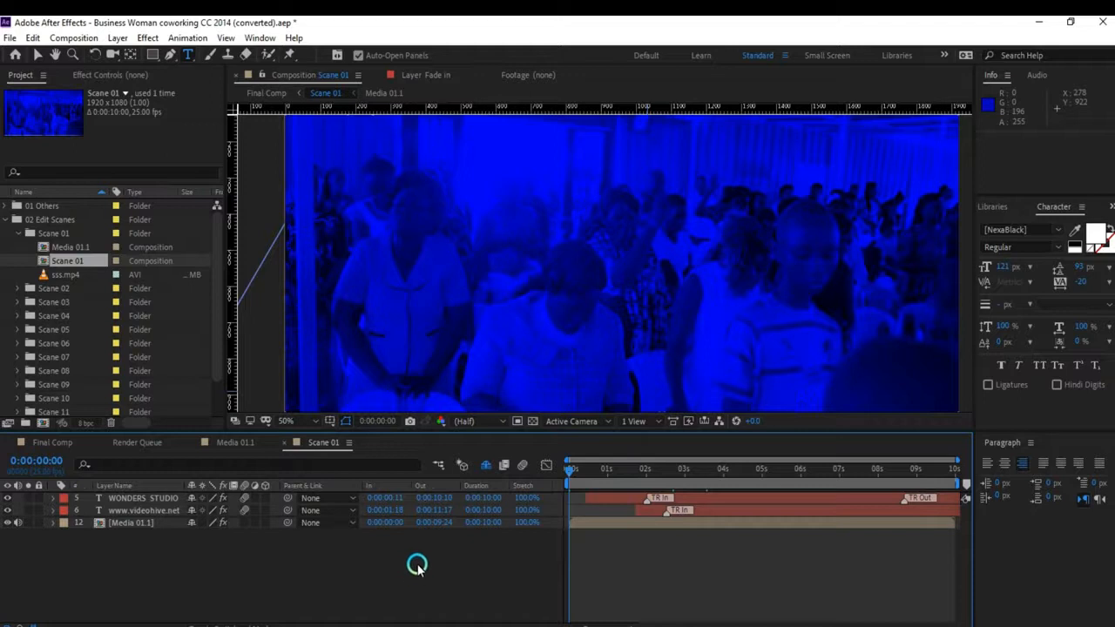
pyautogui.moveTo(422, 558)
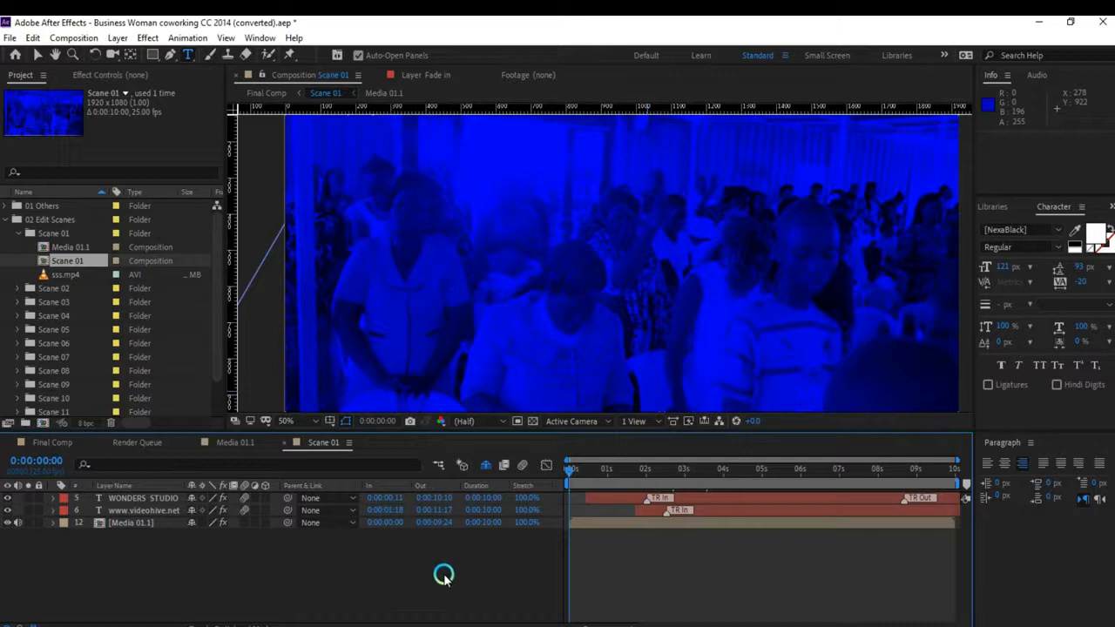
pyautogui.moveTo(446, 572)
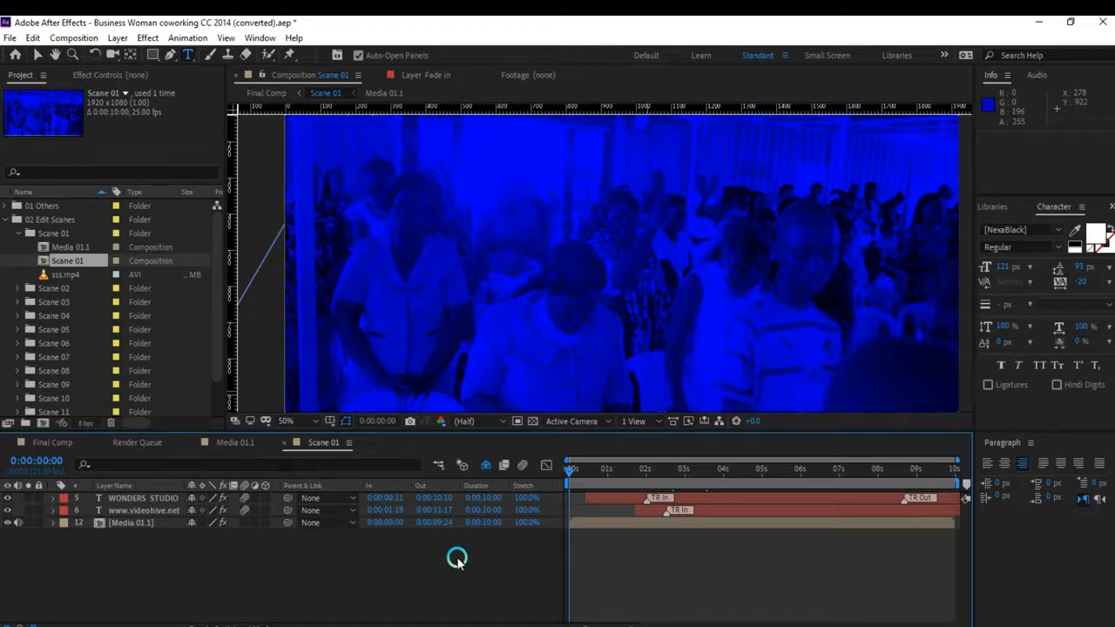
pyautogui.moveTo(467, 549)
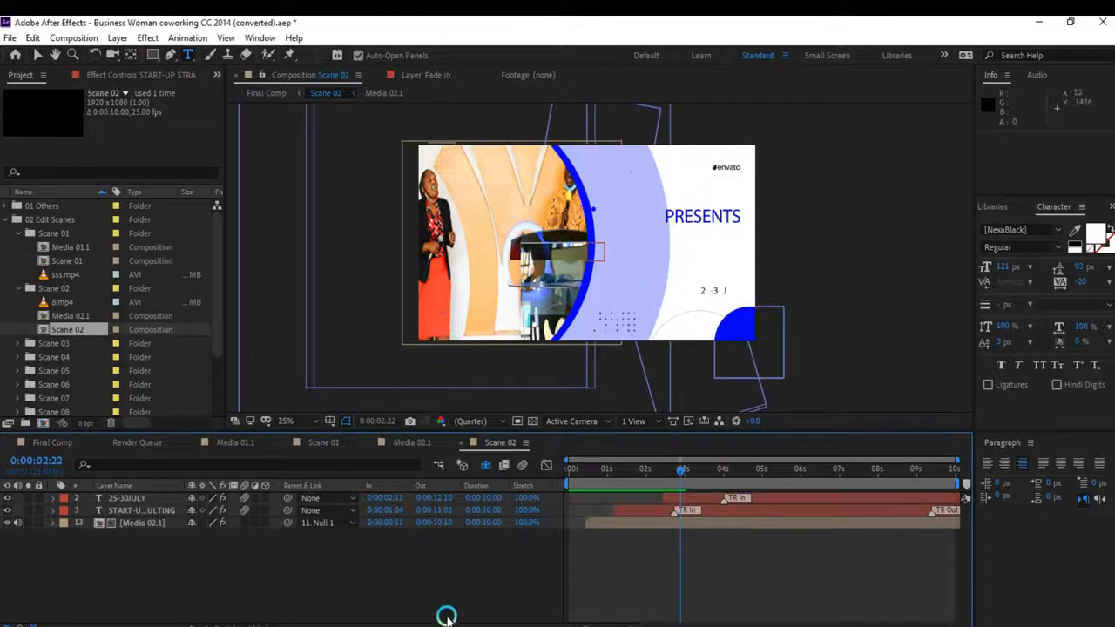
pyautogui.moveTo(449, 566)
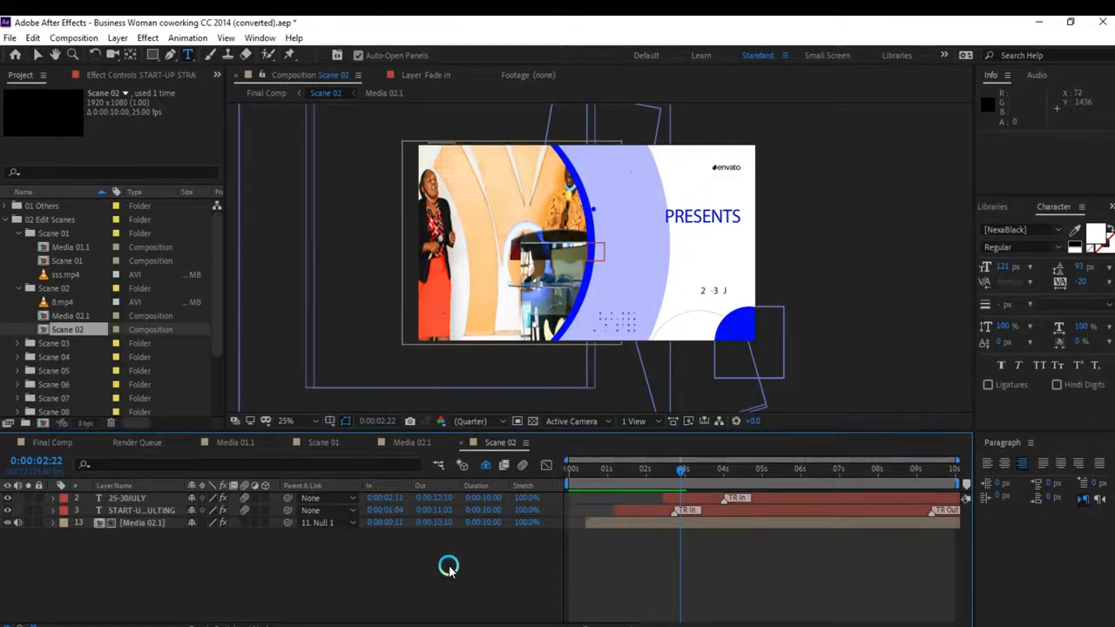